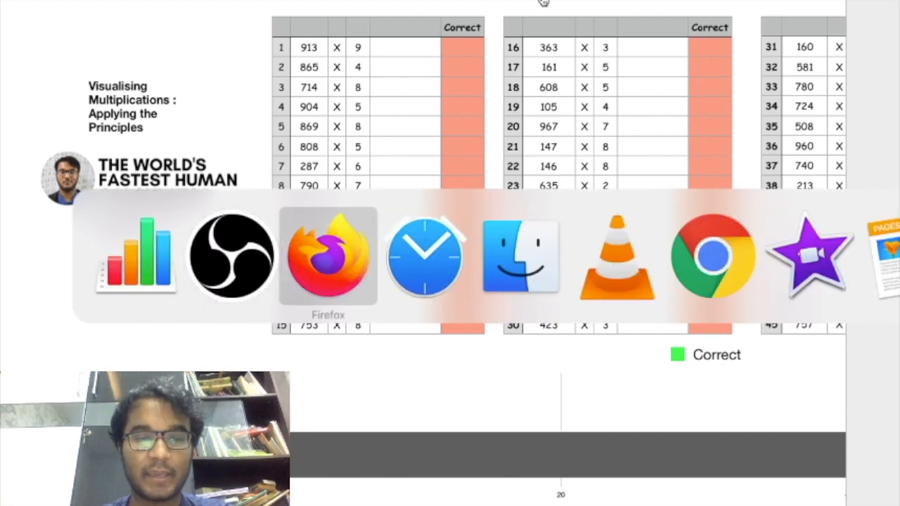
- Switch back from the app switcher to the Numbers multiplication practice sheet
click(712, 256)
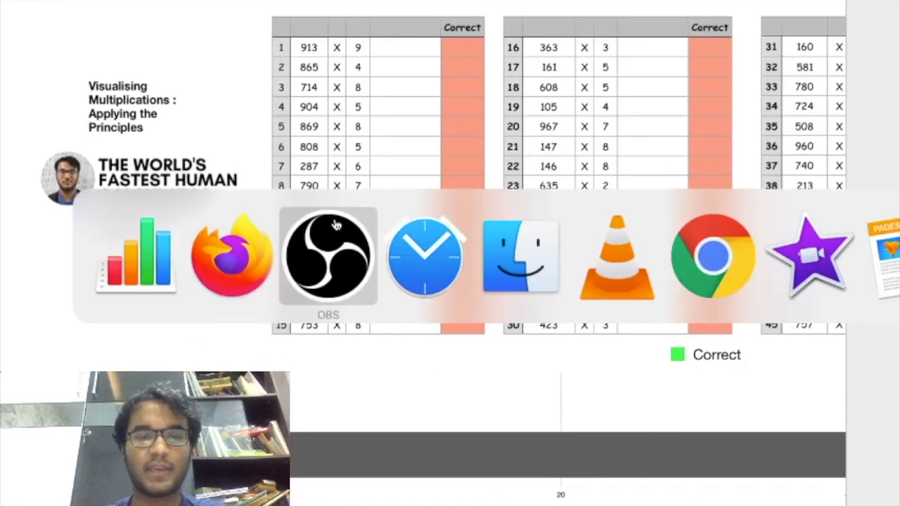
click(425, 256)
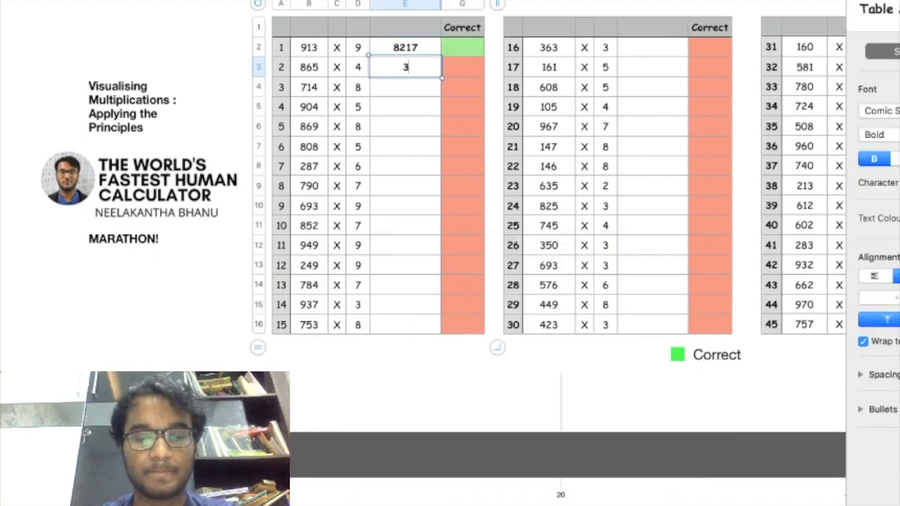
- Enter the products 3460, 4520, 6952, 4040, 1722, 5530 and 6237 for the first problems
text(3460)
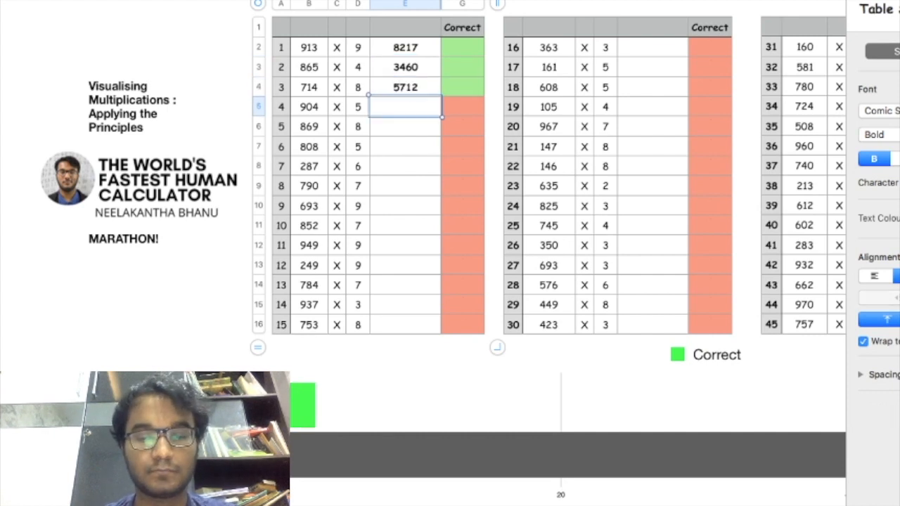
text(4520)
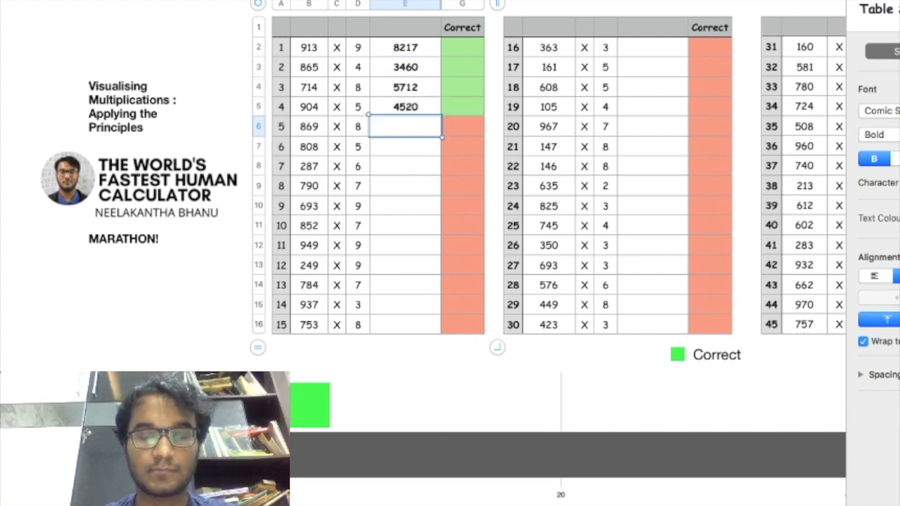
text(6952)
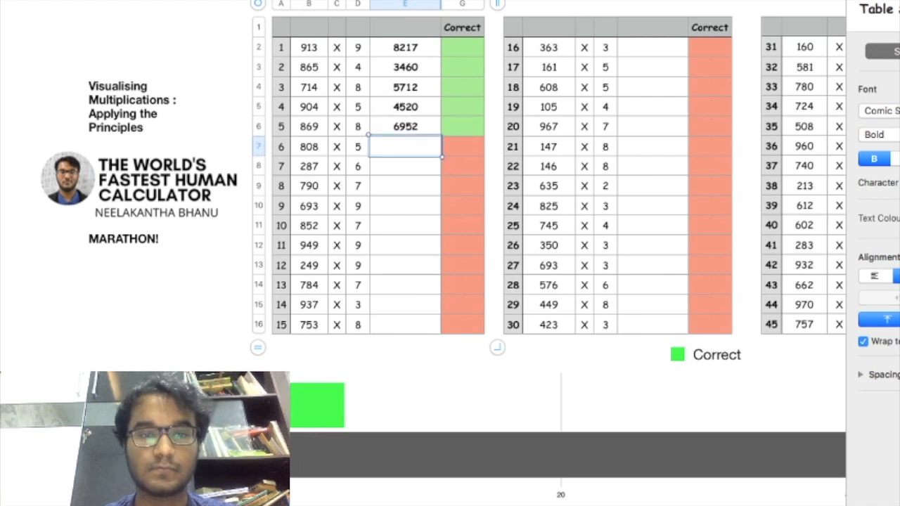
text(4040)
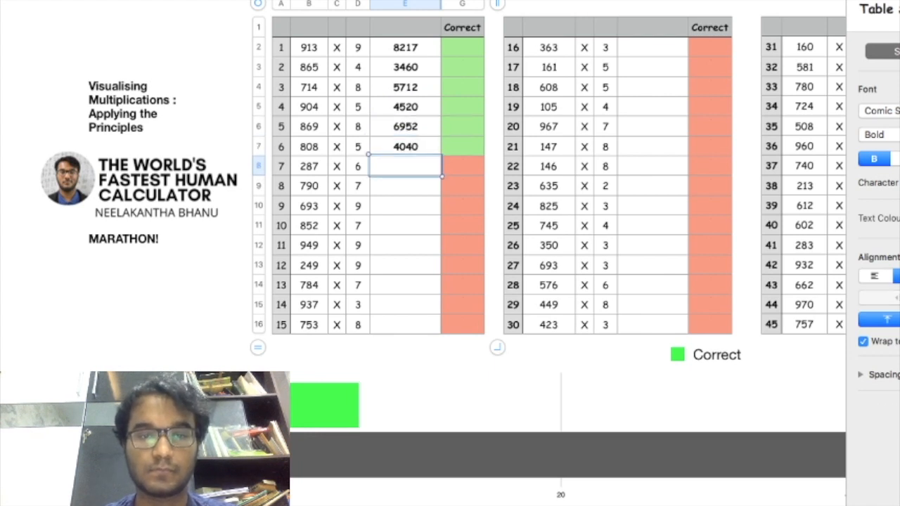
text(1722)
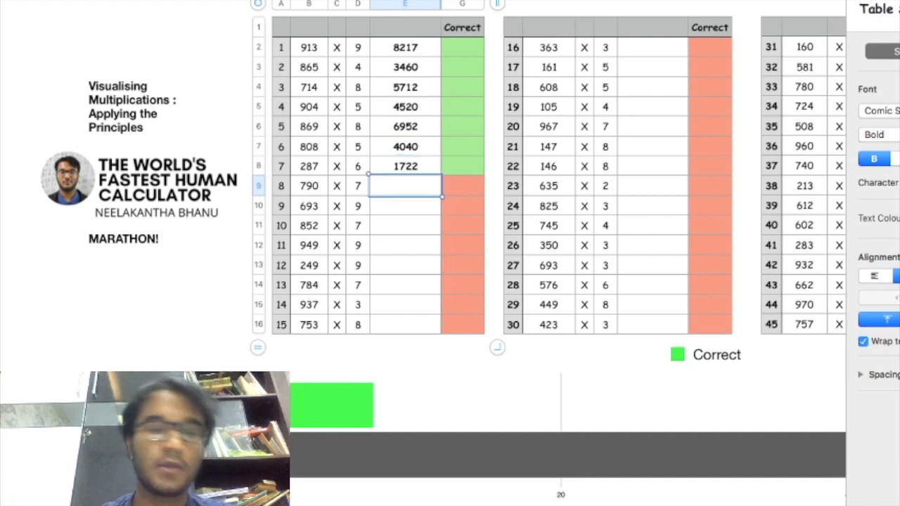
text(5530)
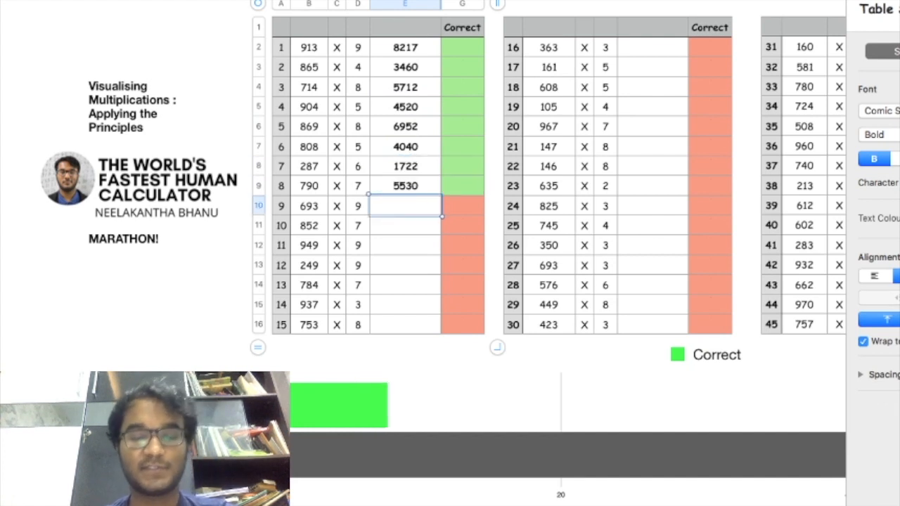
text(6237)
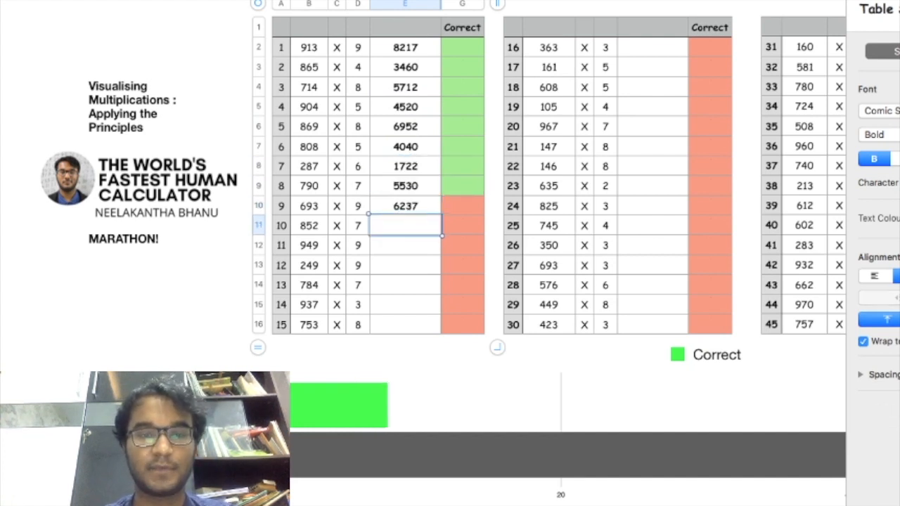
- Enter the products 596, 8541, 2241, 547, 2811 and 6024 to finish problems through 15
text(5964)
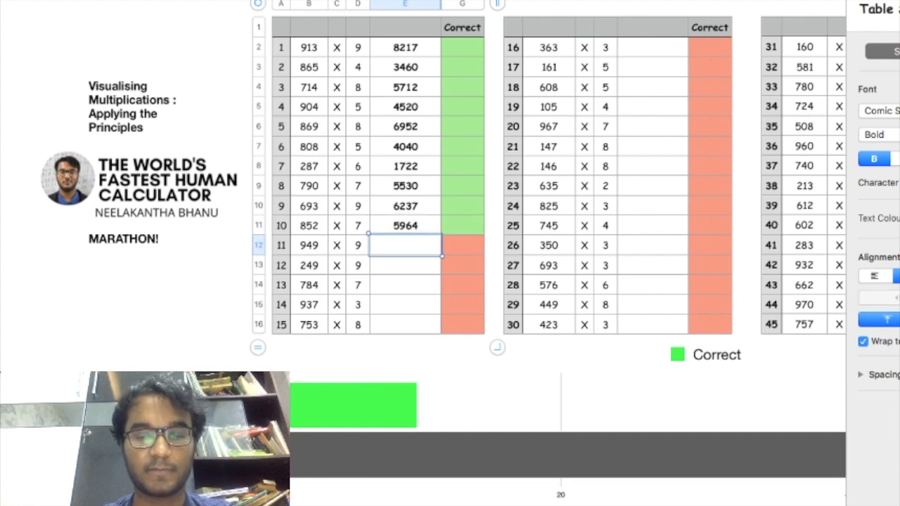
text(8541)
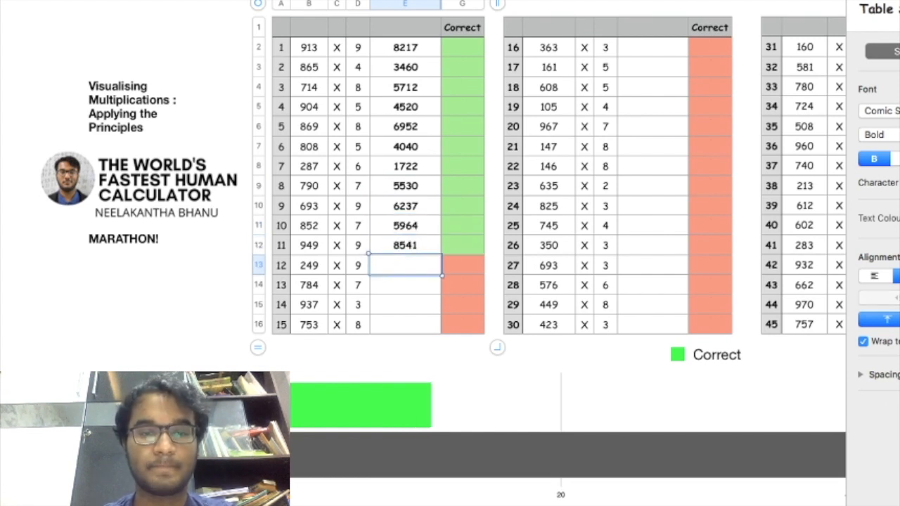
text(2241)
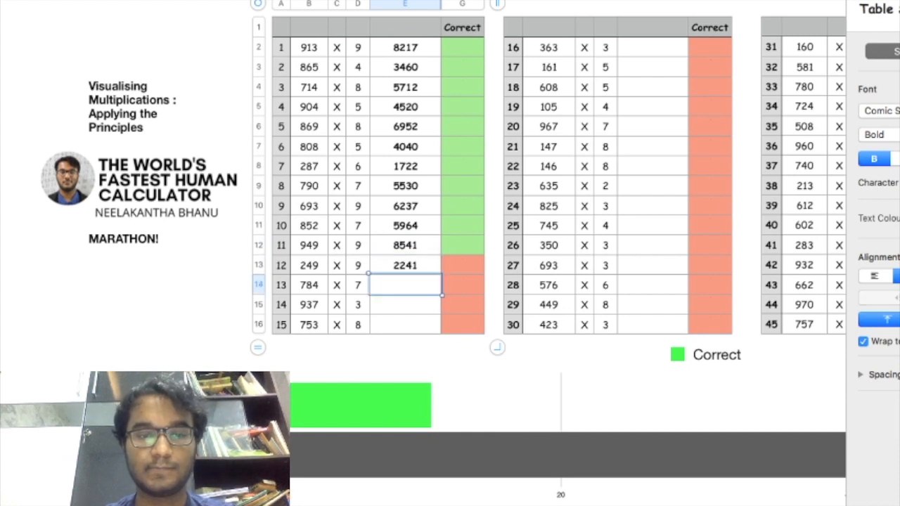
text(547)
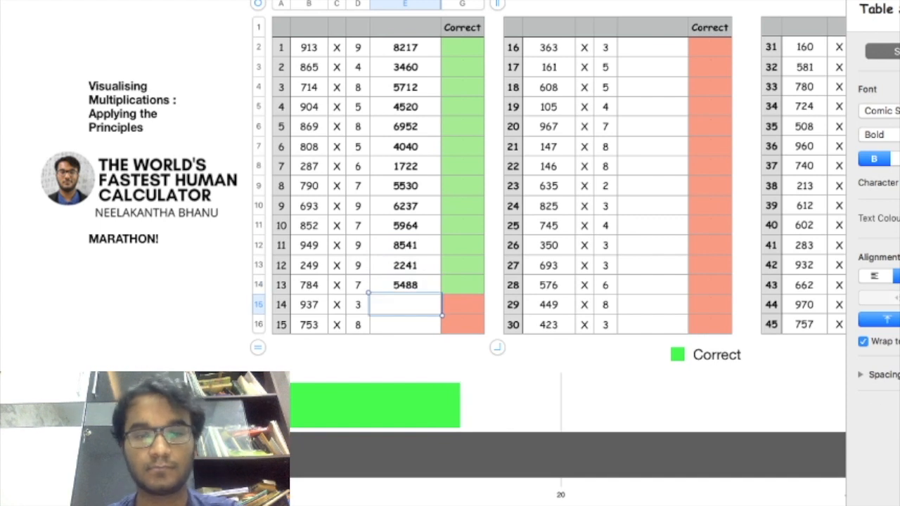
text(2811)
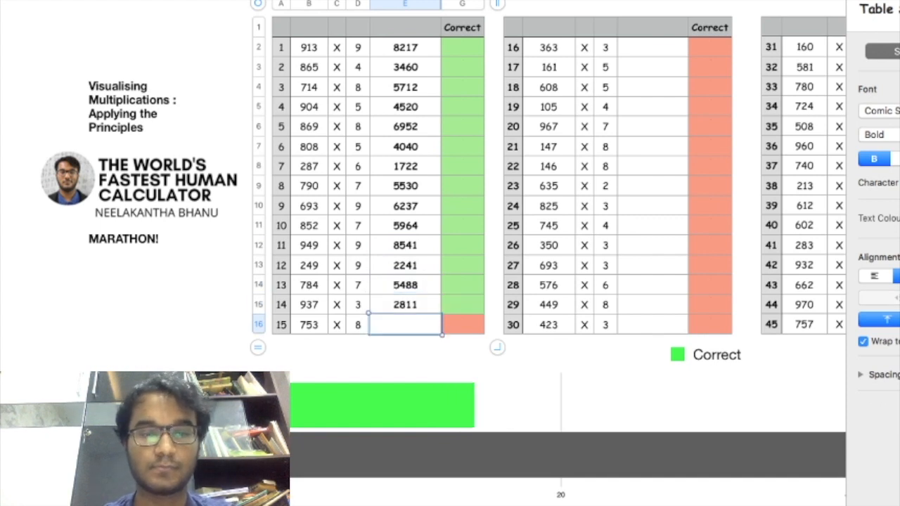
text(6024)
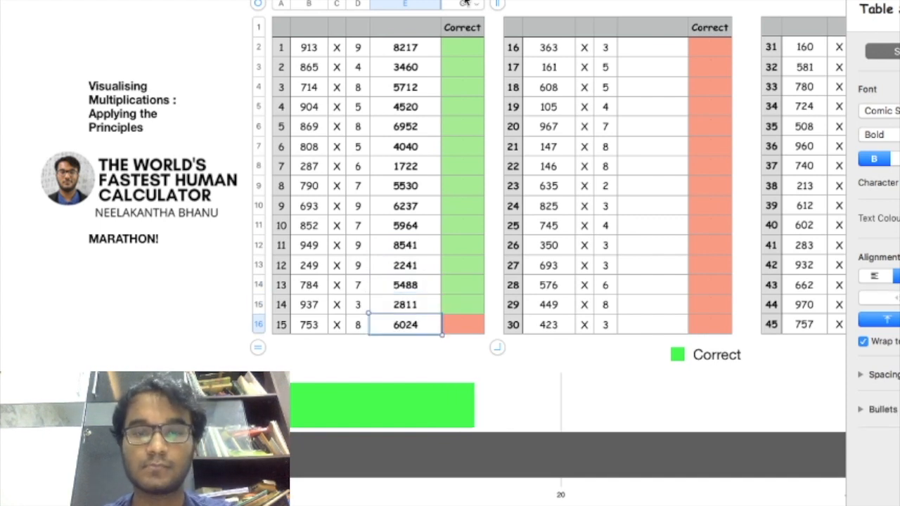
- Enter the products 1089, 805, 3040, 420, 6769, 1176, 1168 and 1270 for problems 16–23
text(1089)
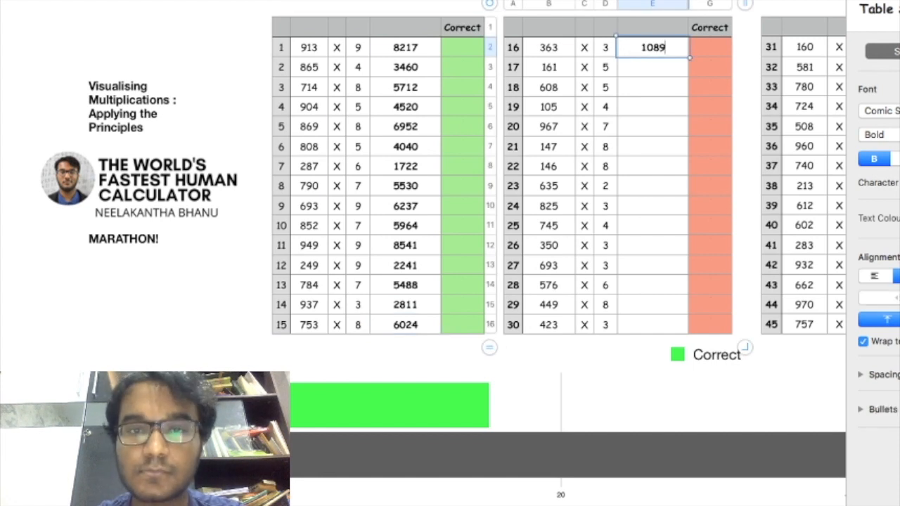
text(805)
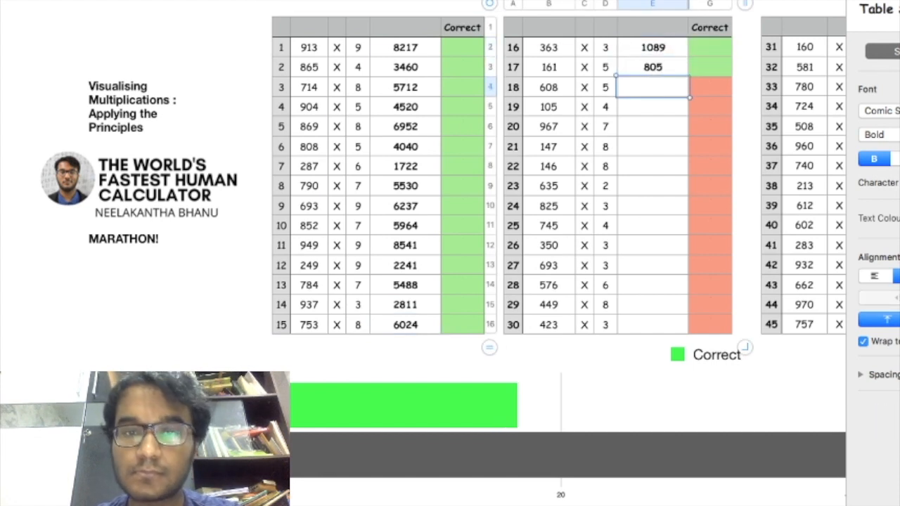
text(3040)
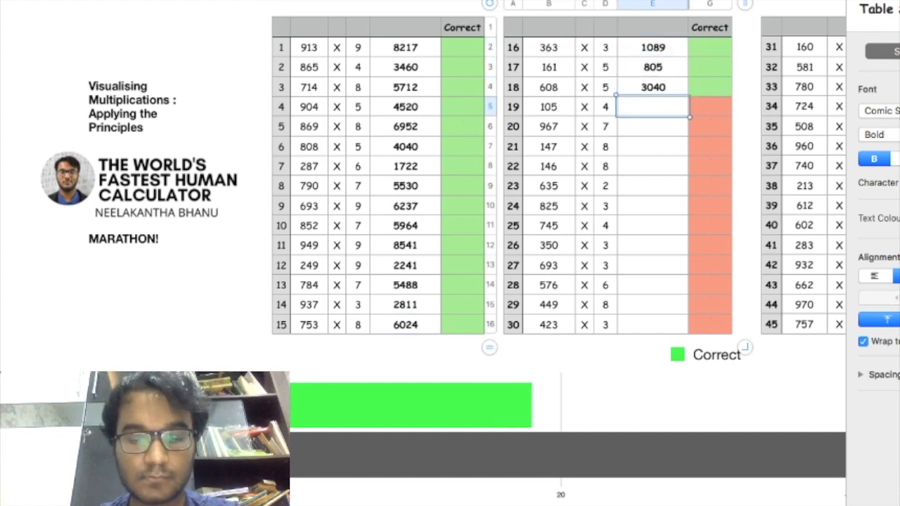
text(420)
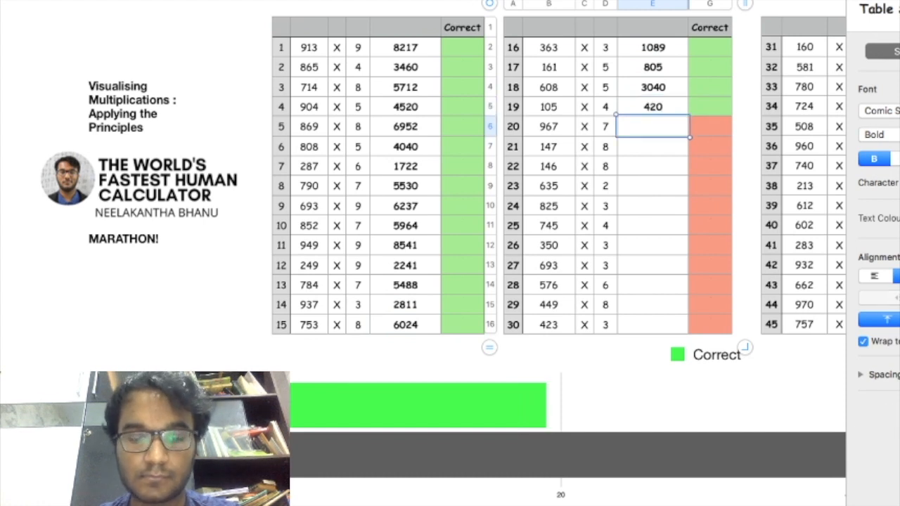
text(6769)
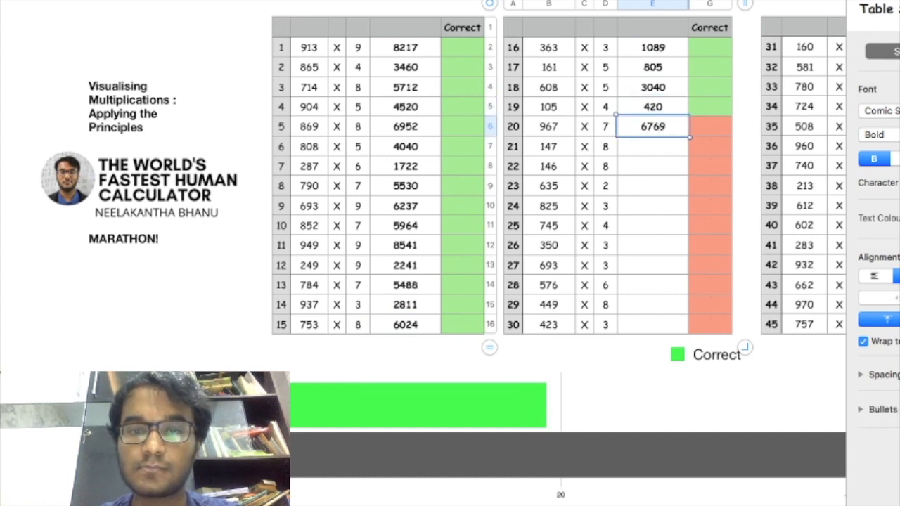
text(1176)
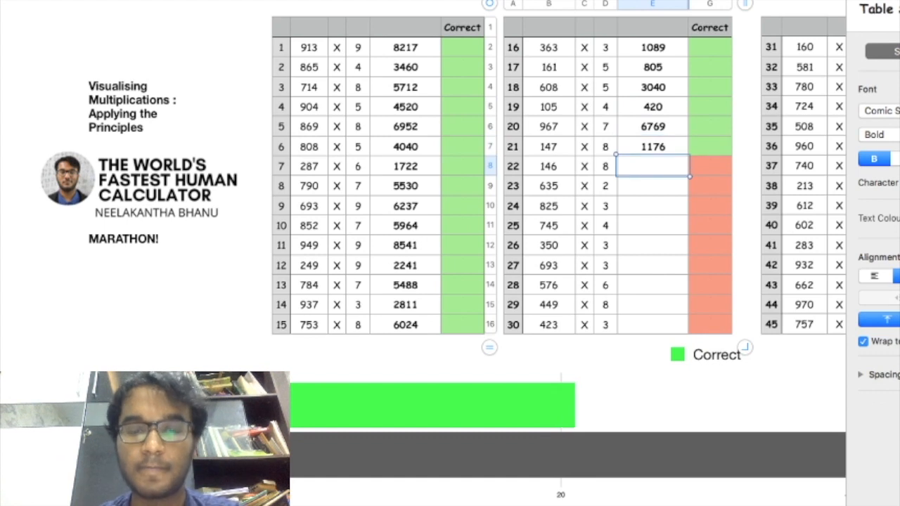
text(1168)
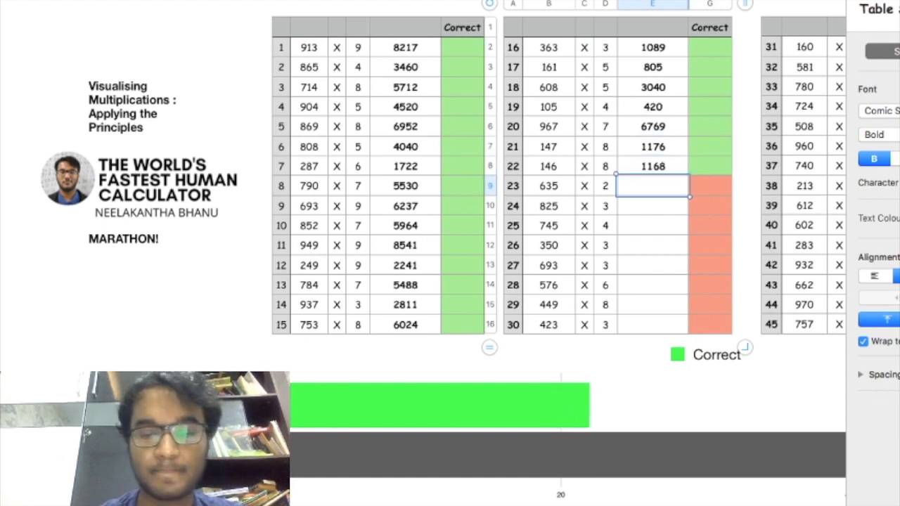
text(1270)
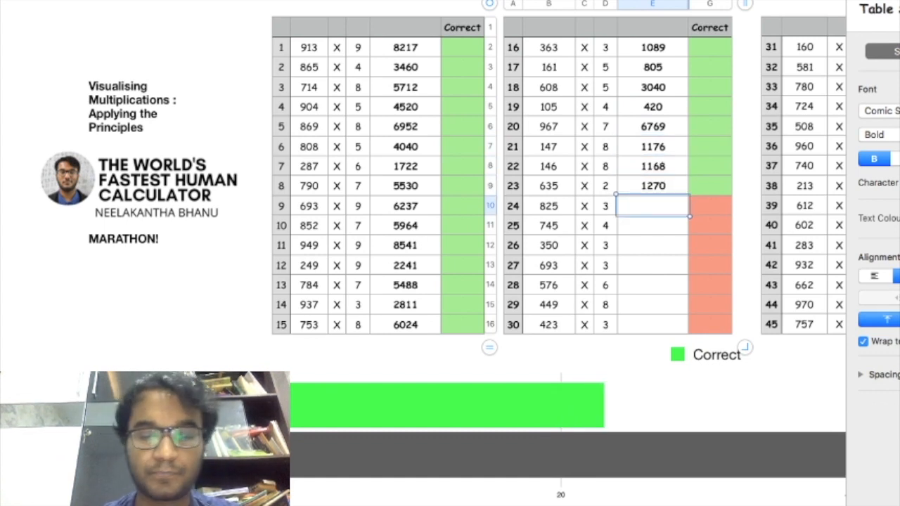
- Enter the products 2475, 2980, 1050, 2079, 3456 and 3512 to finish problems through 30
text(2475)
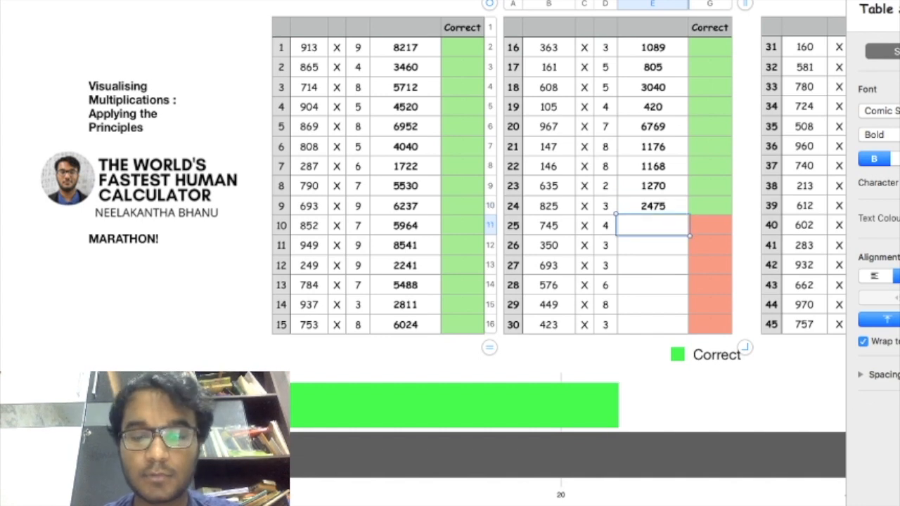
text(2980)
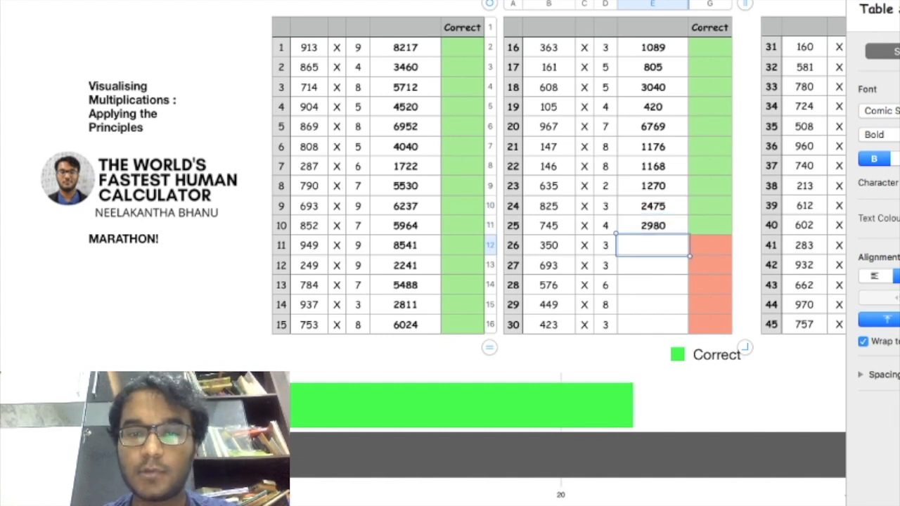
text(1050)
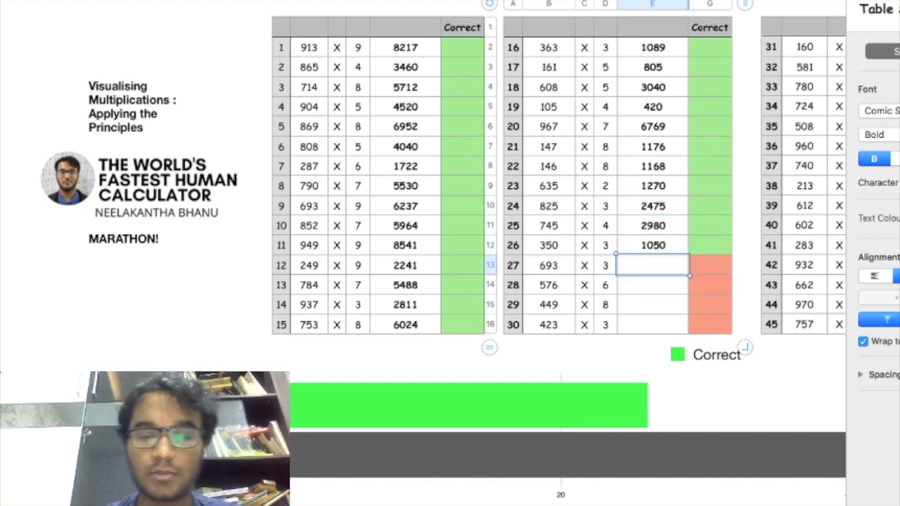
text(2079)
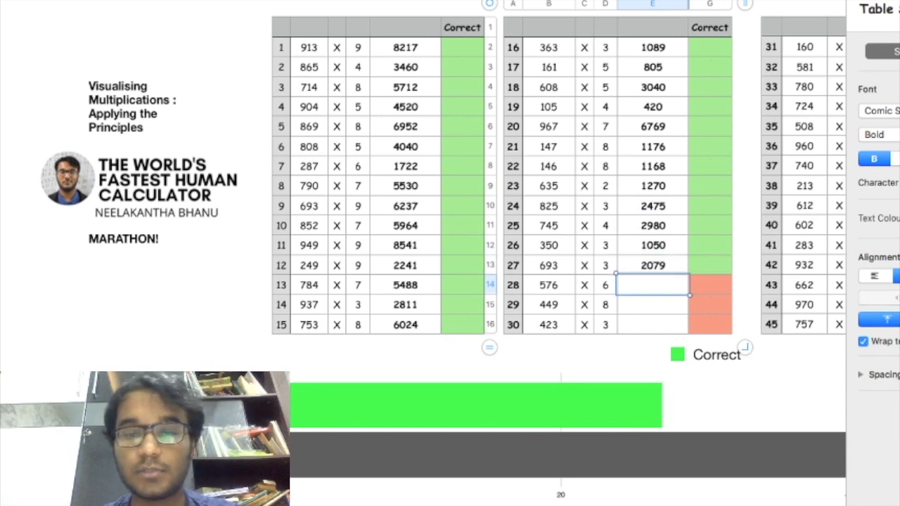
text(3456)
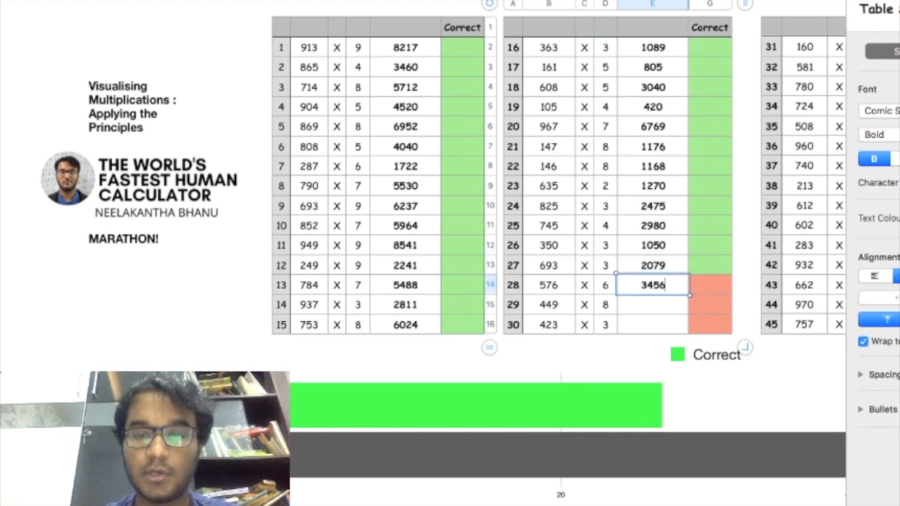
text(35)
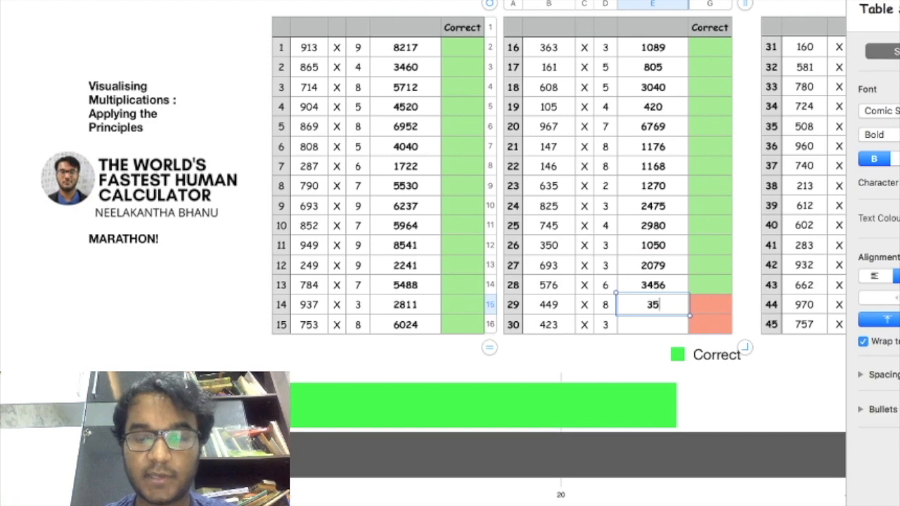
text(1269)
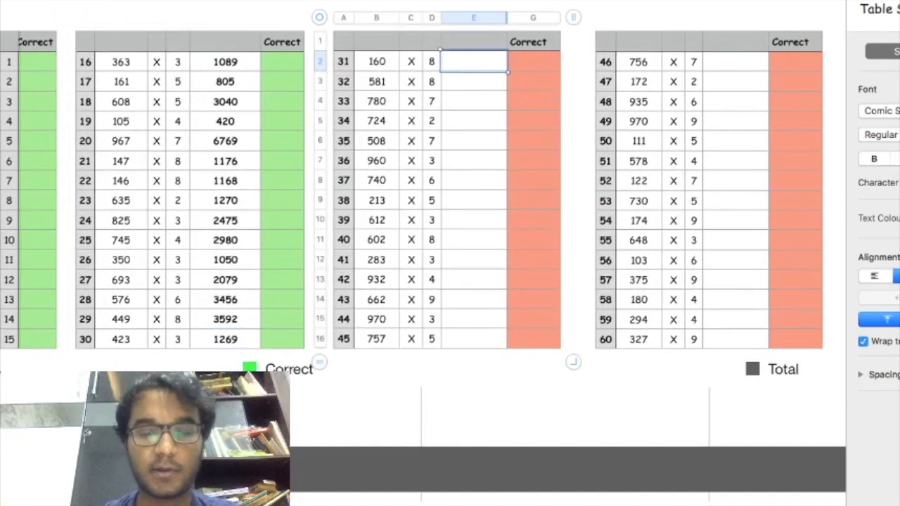
- Enter the products 1280, 5460, 3556, 4440, 1836, 481 and 849 for the next problems
text(1280)
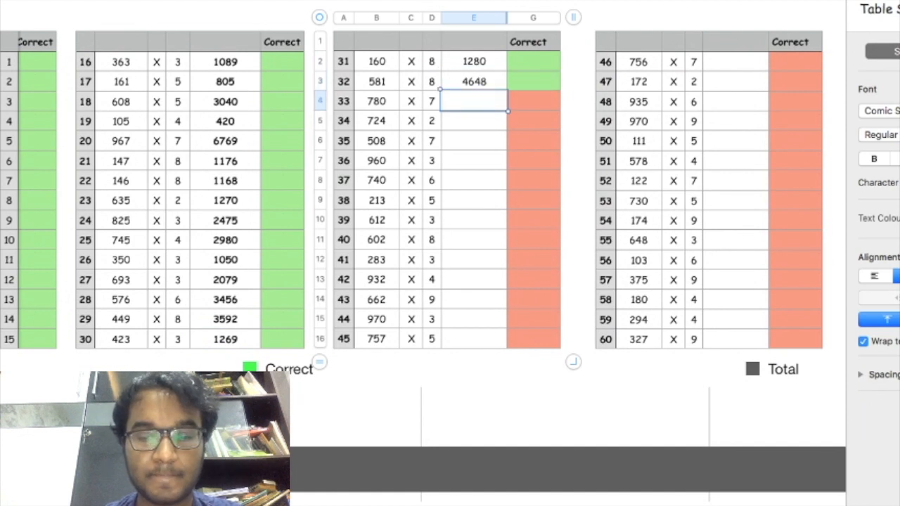
text(5460)
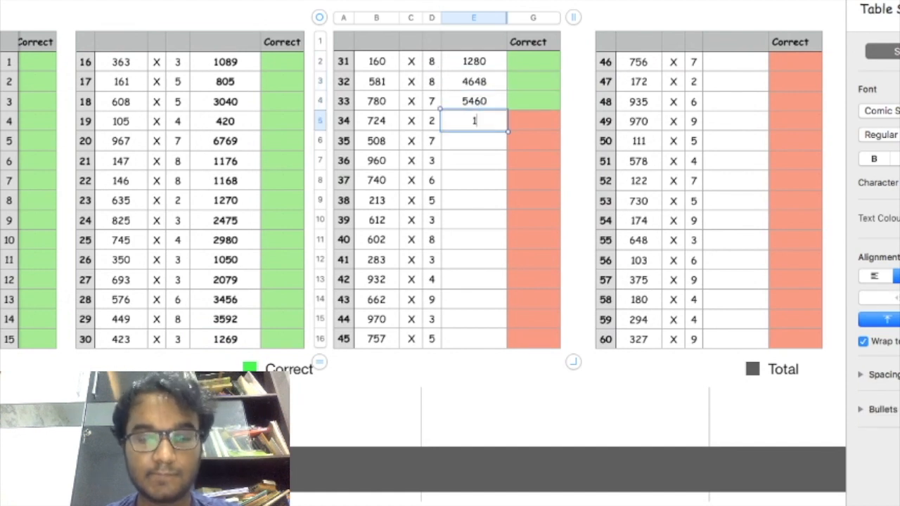
key(enter)
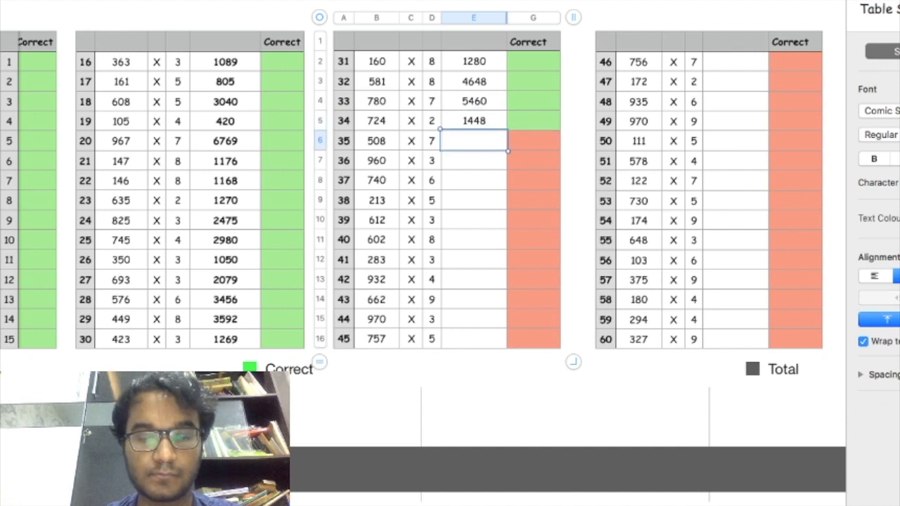
text(3556)
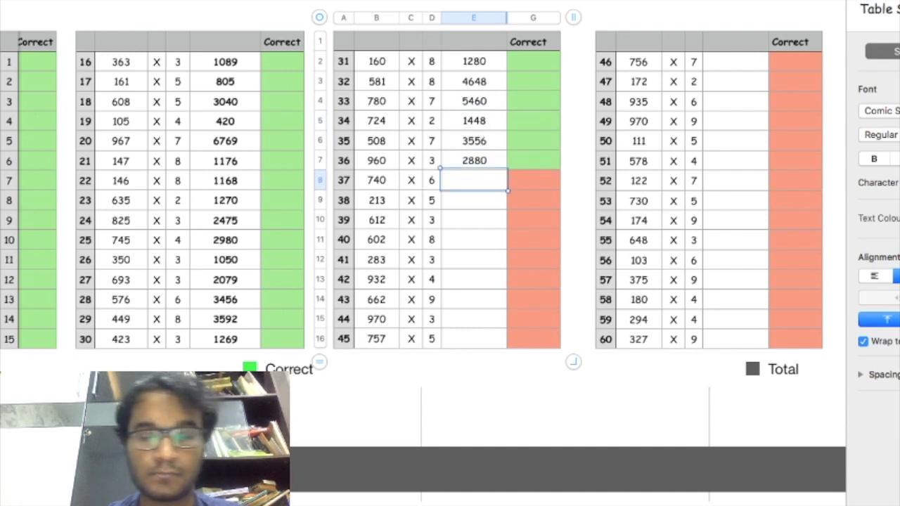
text(4440)
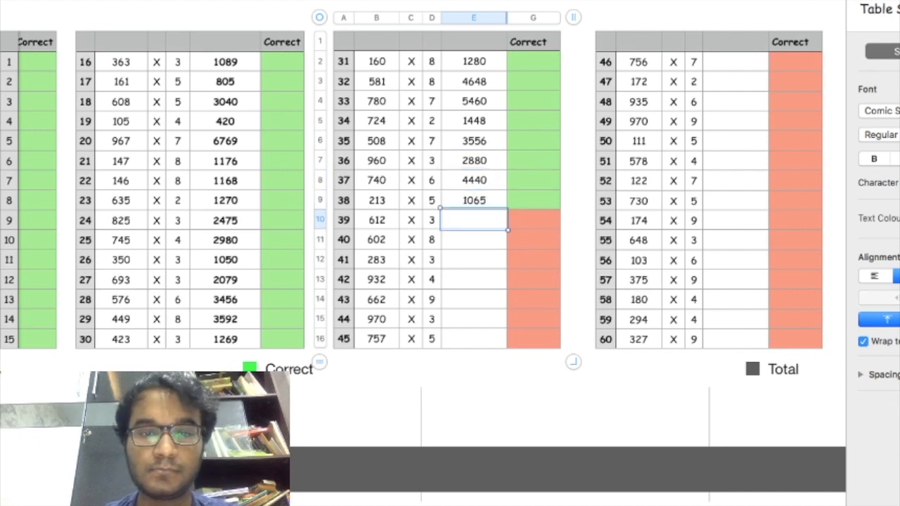
text(1836)
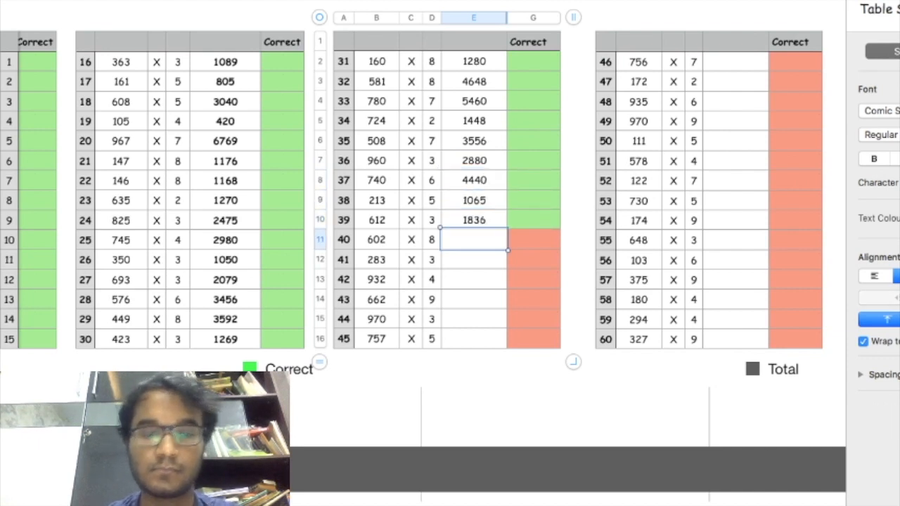
text(4816)
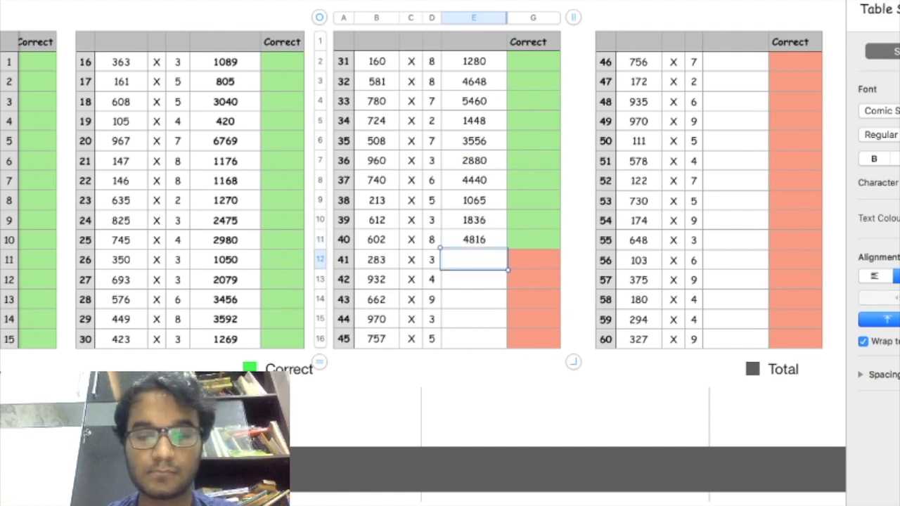
text(849)
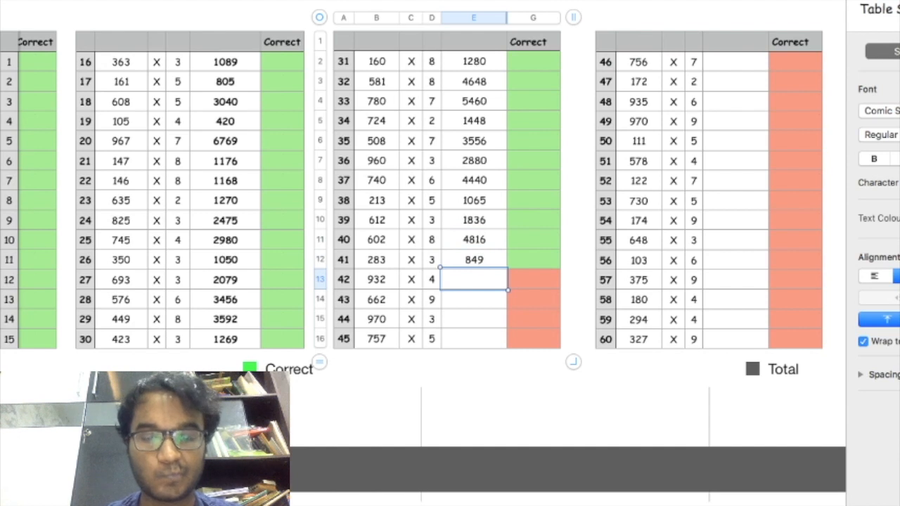
- Enter the products 3728, 5958, 2910, 378, 5292, 344 and 5610 for the following problems
text(3728)
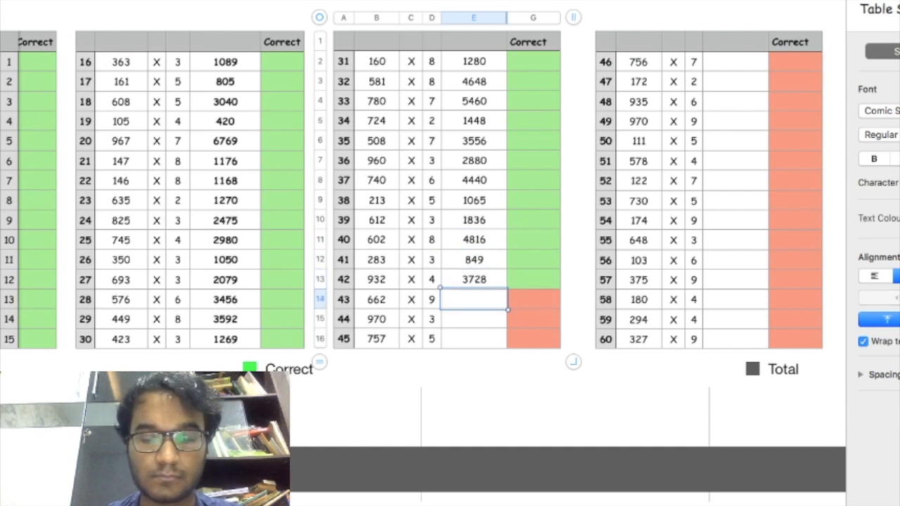
text(5958)
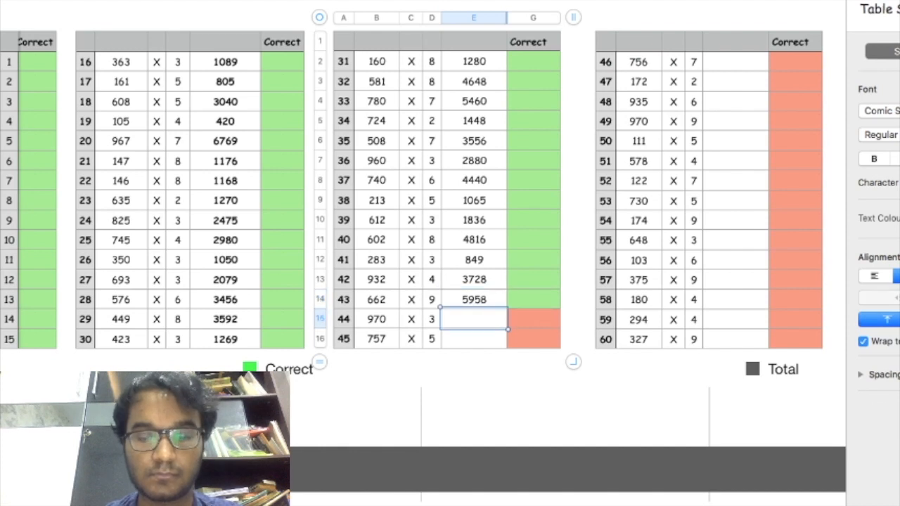
text(2910)
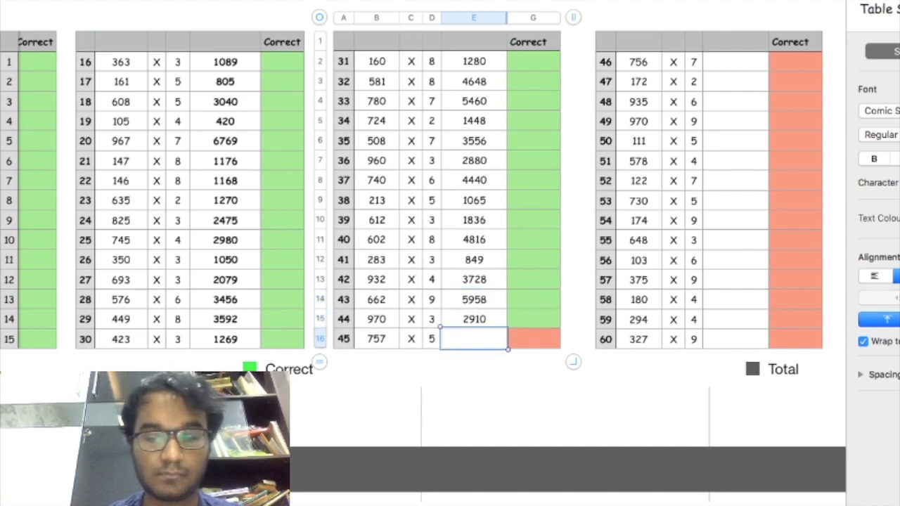
text(378)
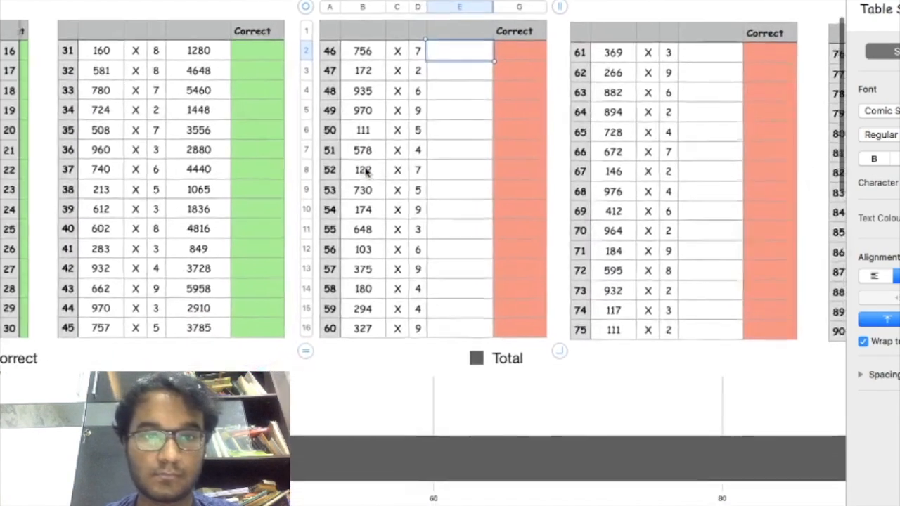
text(5292)
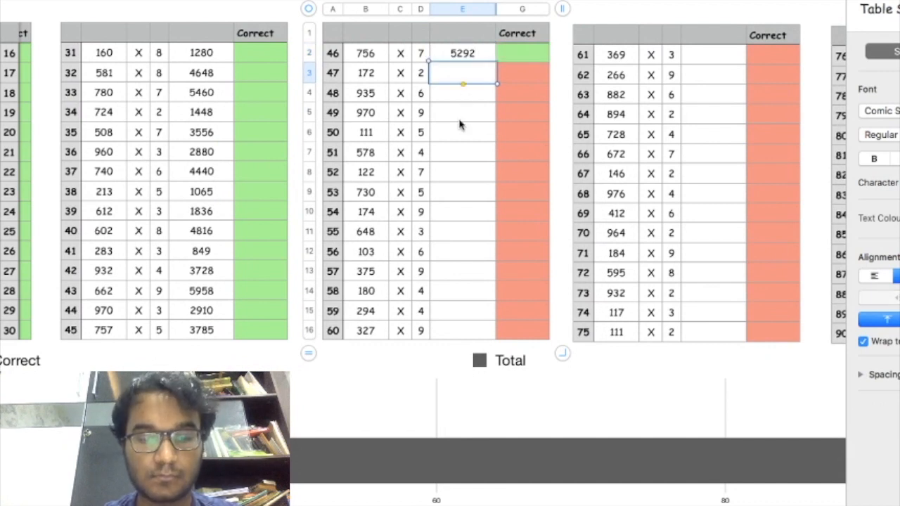
text(344)
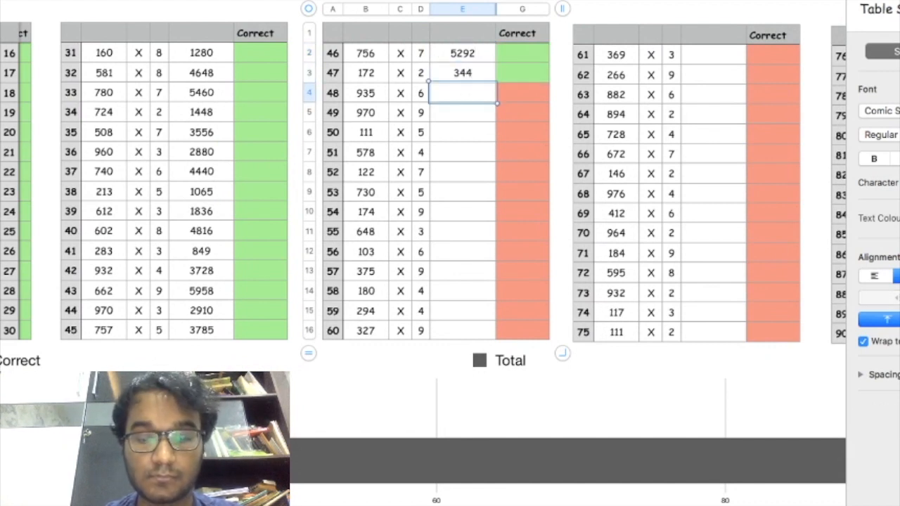
text(5610)
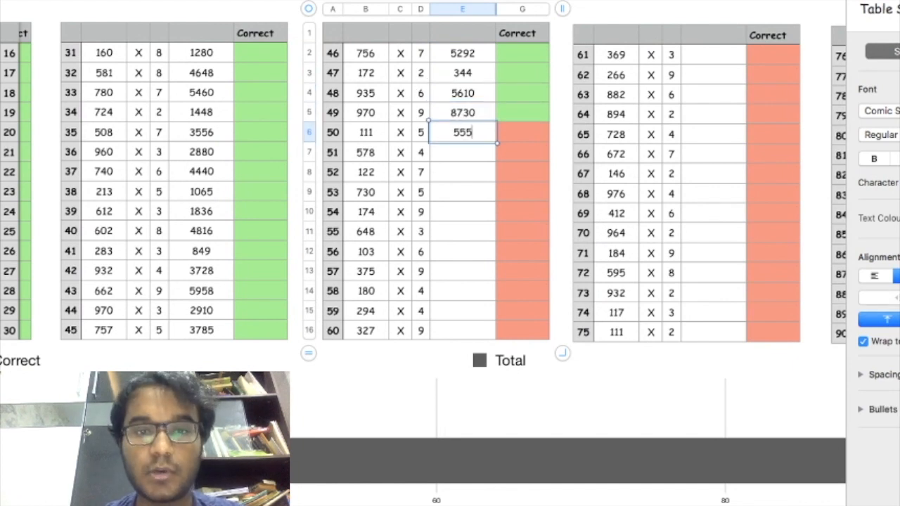
- Enter the products 2312, 3651, 1944, 3375, 720 and 117 to finish problems through 60
text(2312)
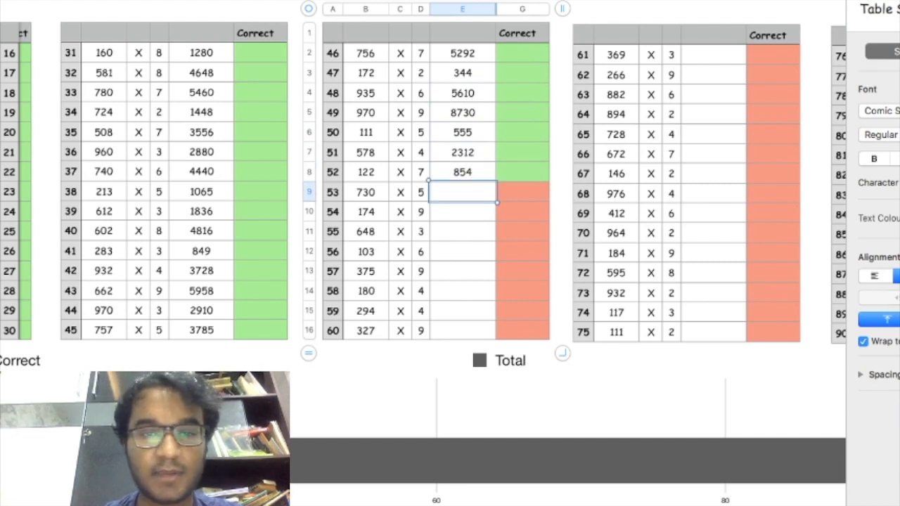
text(365)
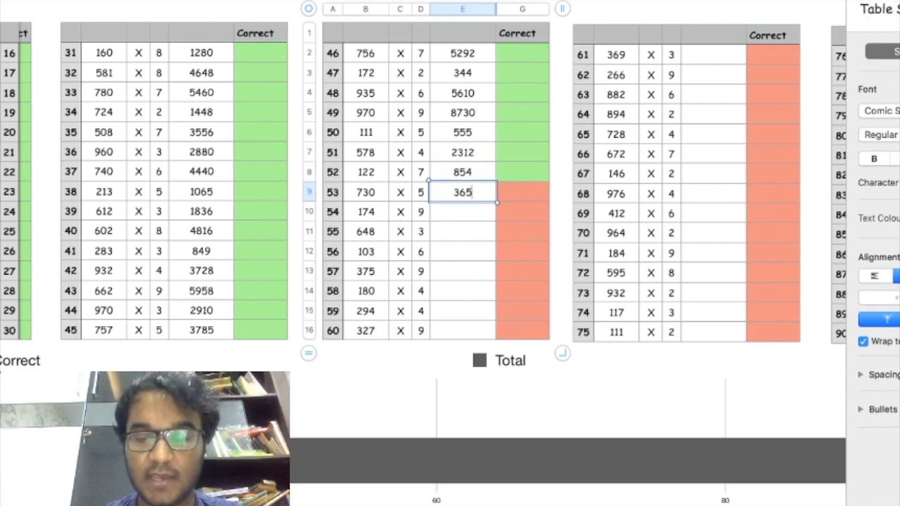
text(1566)
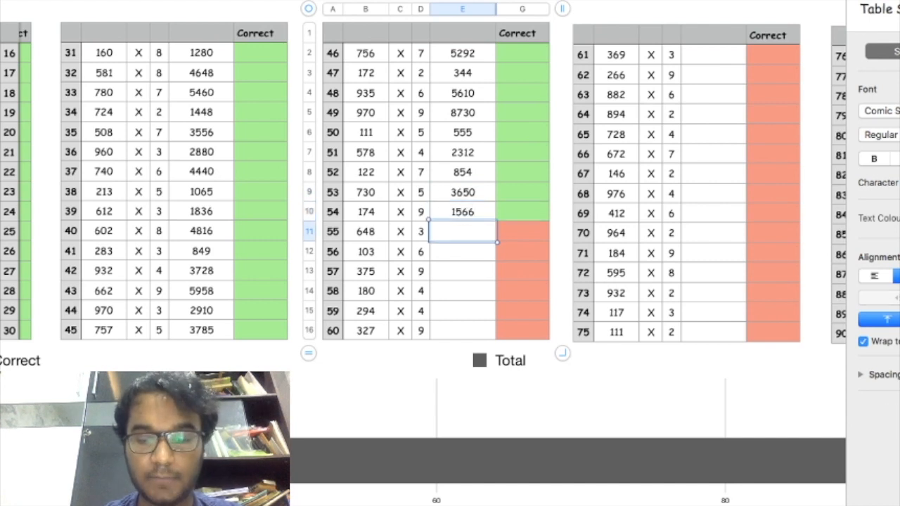
text(1944)
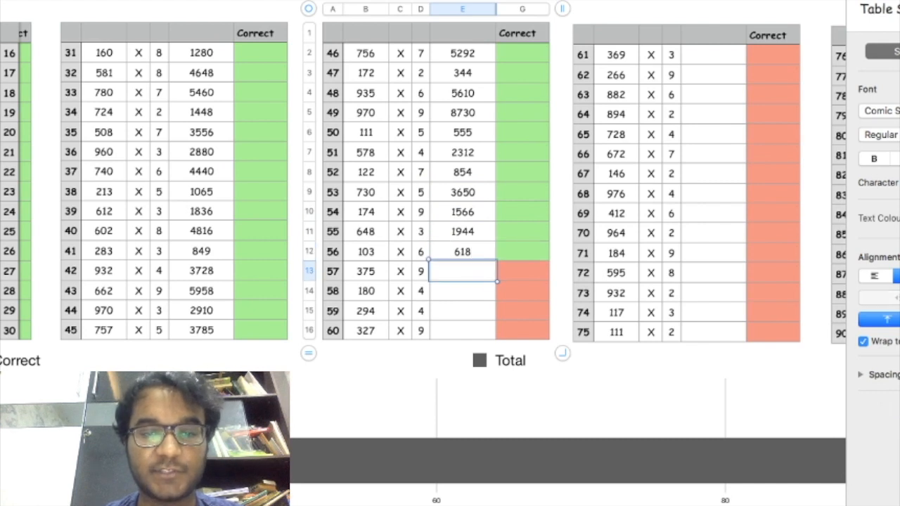
text(3375)
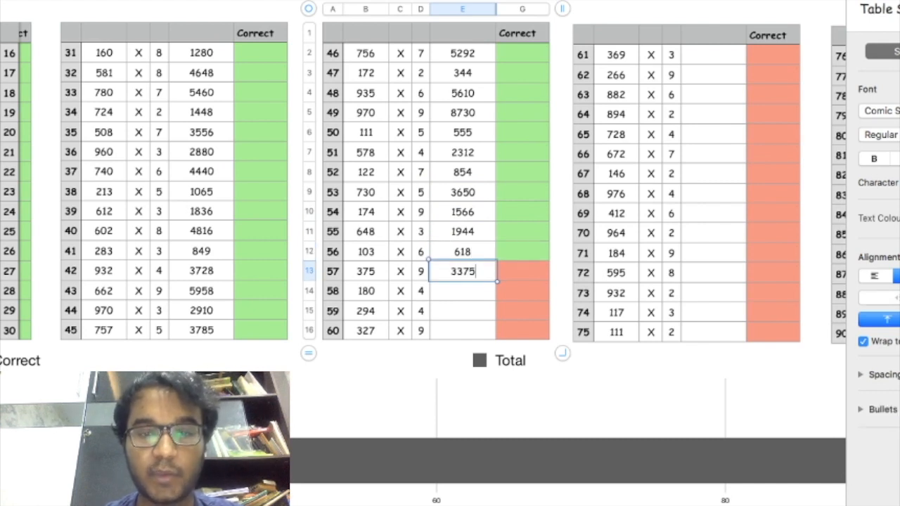
text(720)
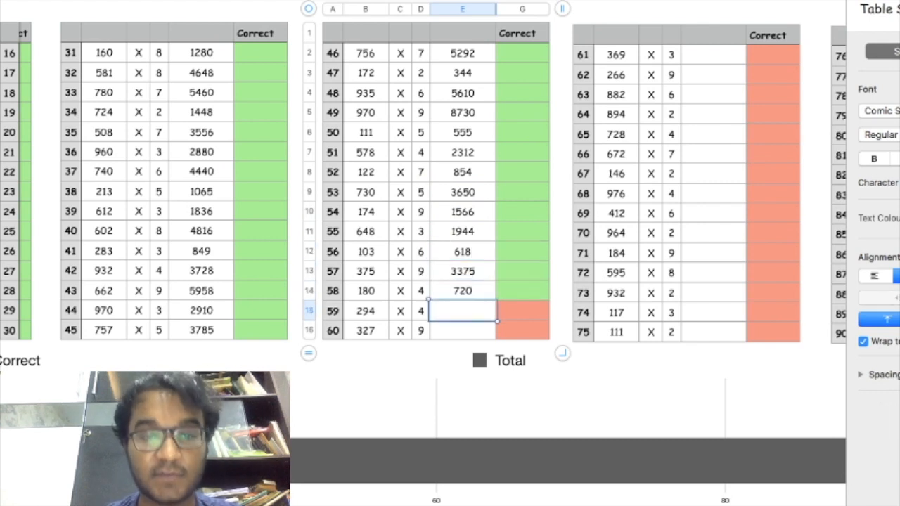
text(1176)
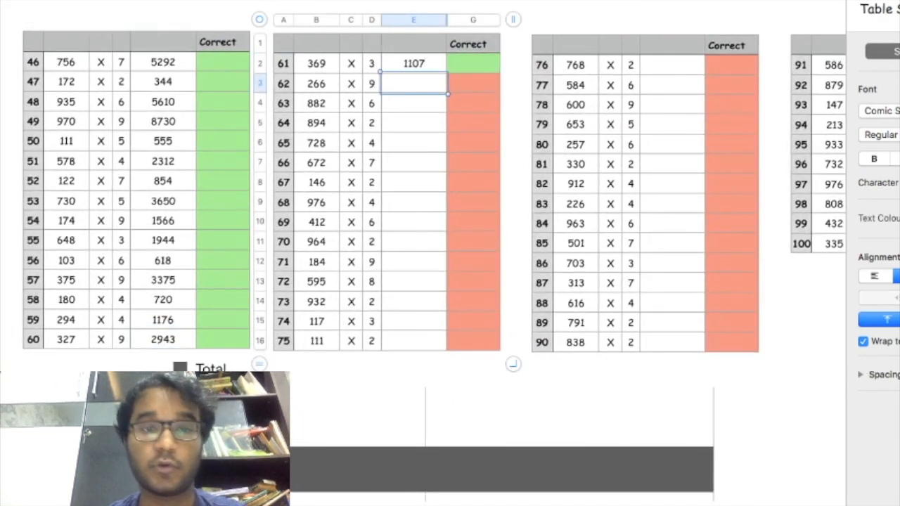
- Enter 239, 17 and 704, then correct problem 63's answer for 882×6 to 5292
text(2394)
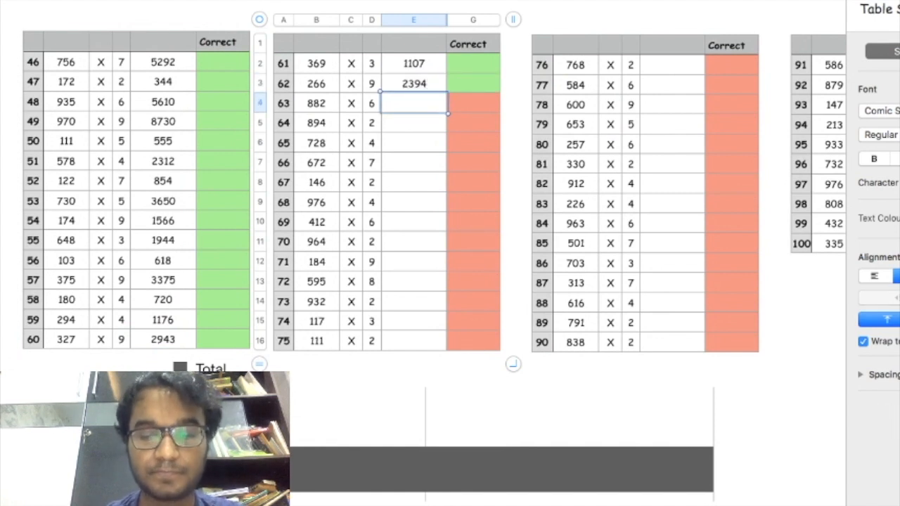
text(1788)
click(414, 162)
text(4)
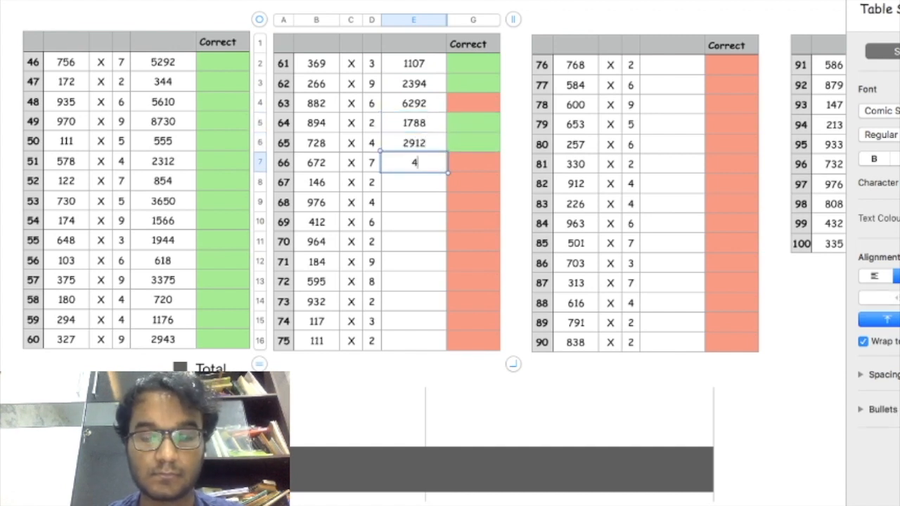
text(704)
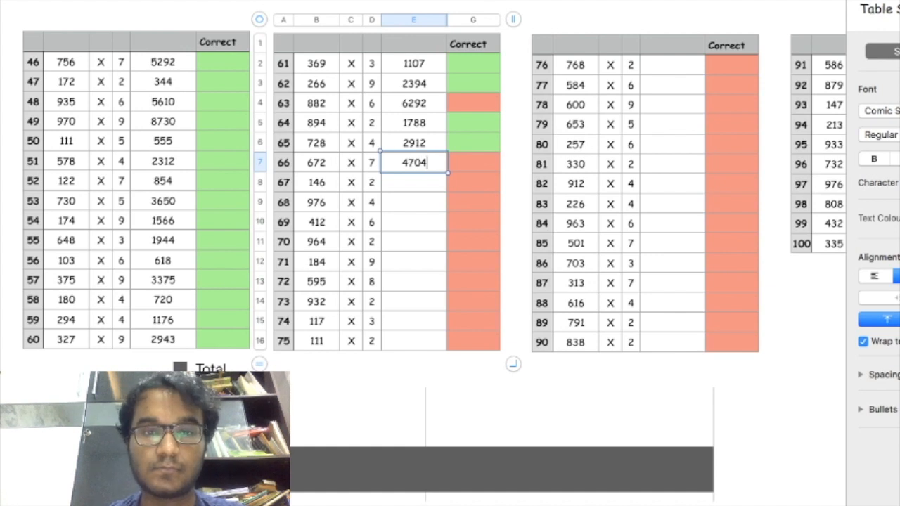
click(413, 104)
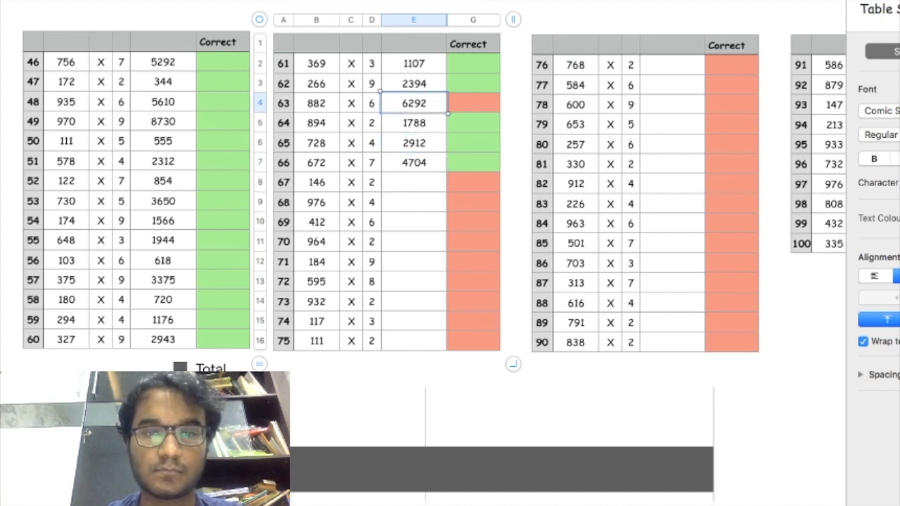
text(5)
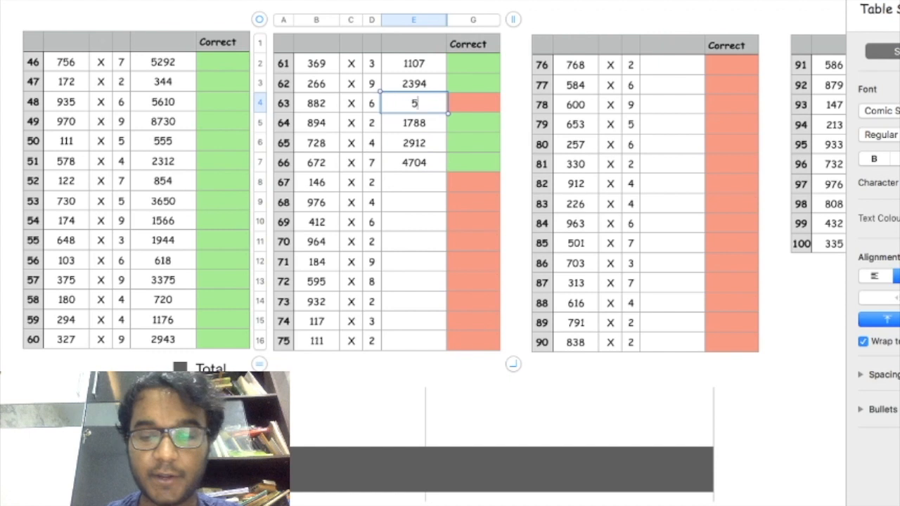
text(5292)
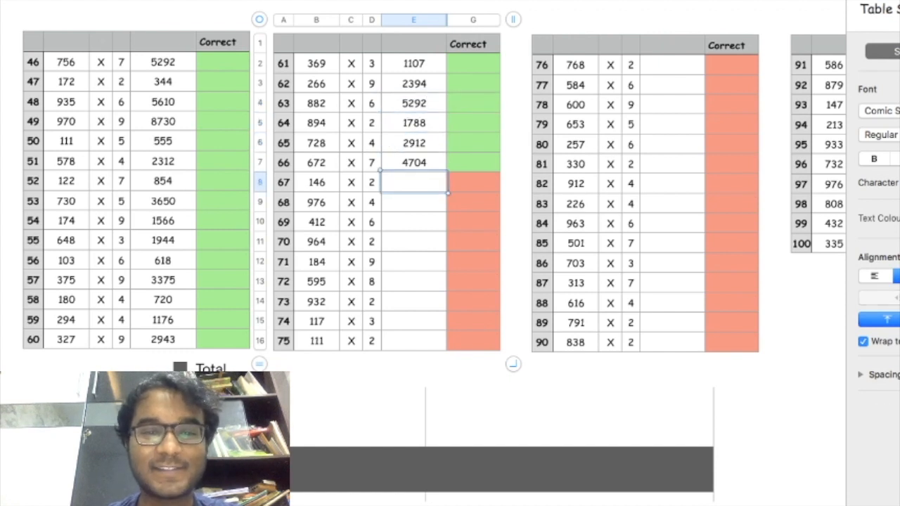
text(292)
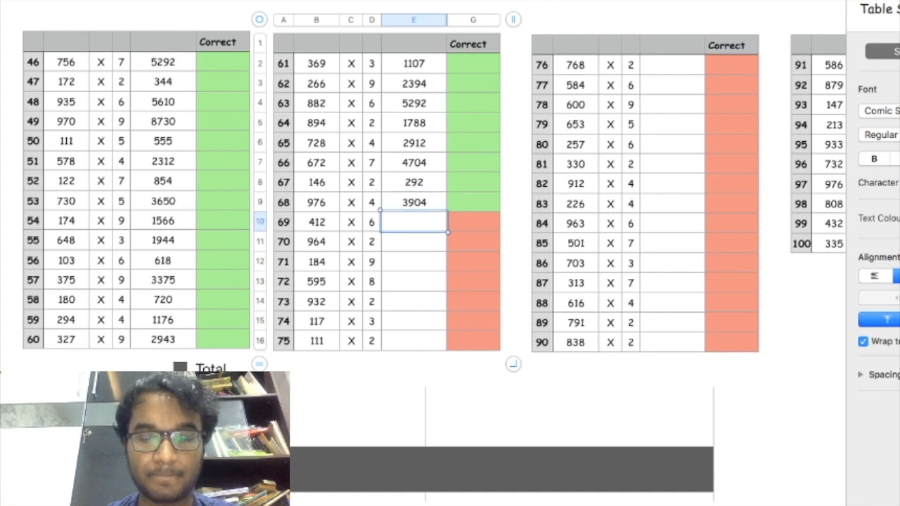
- Enter the products 2472, 1928, 1656, 4760 and 186 through problem 75, removing an extra digit from 74
text(2472)
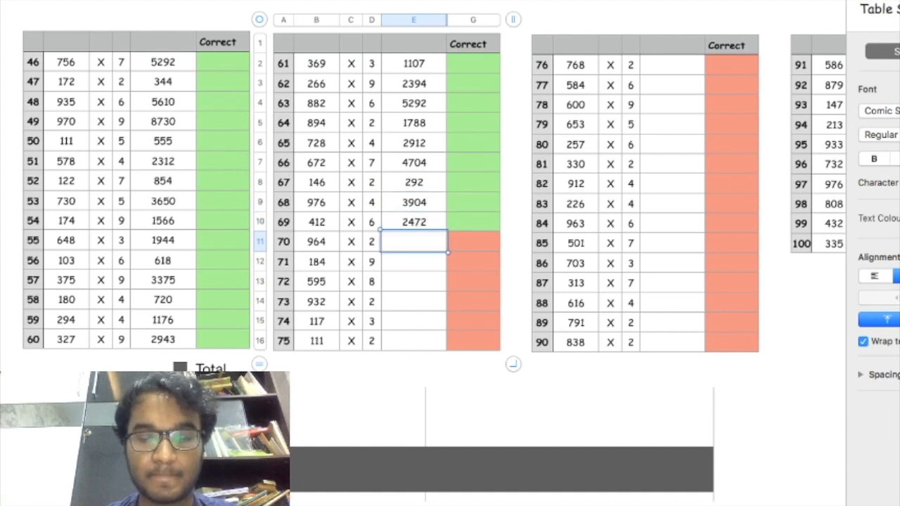
text(1928)
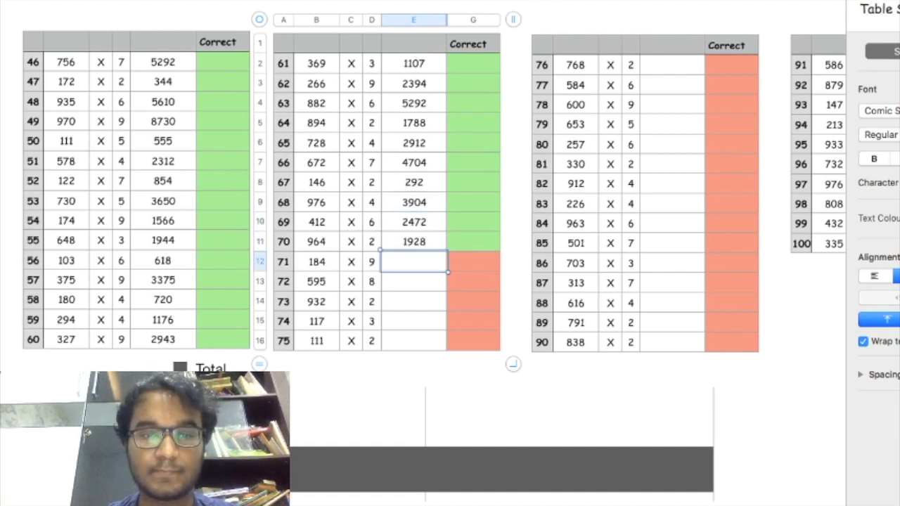
text(1656)
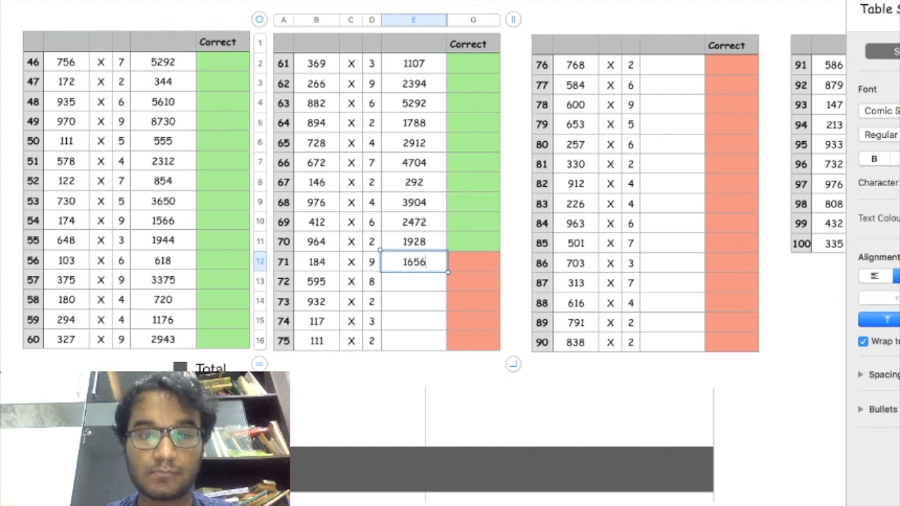
text(4760)
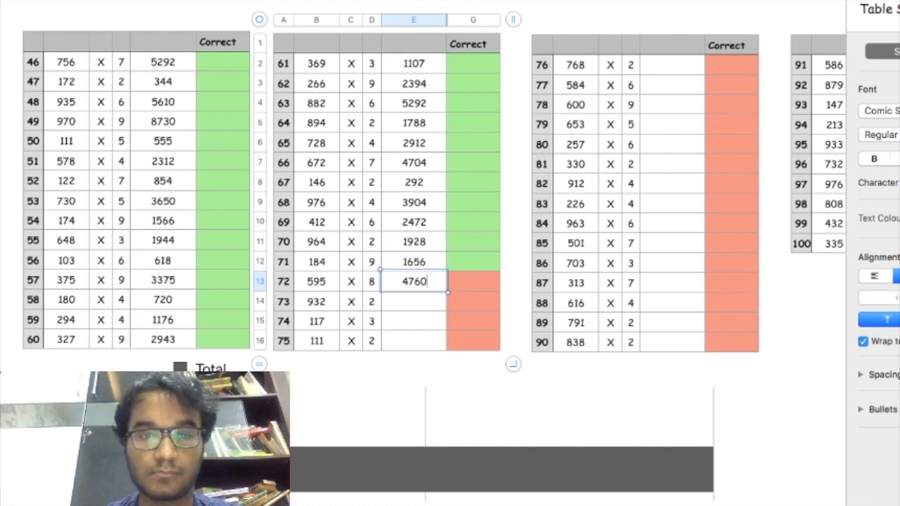
text(1864)
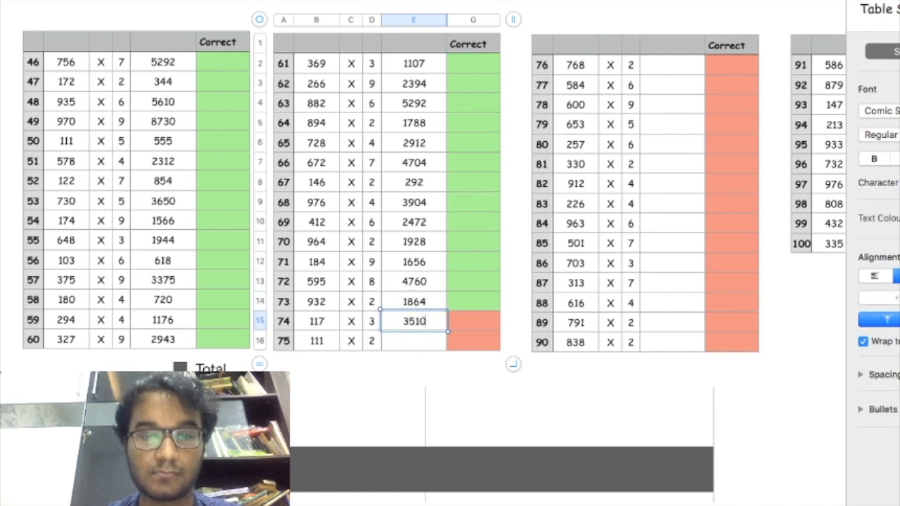
key(Backspace)
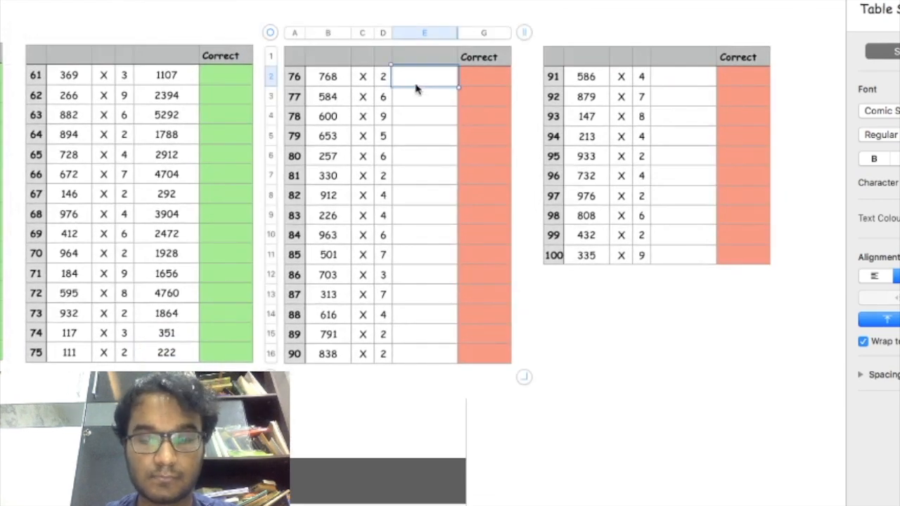
- Enter the products 1536, 36, 904, 5788, 350, 2464, 1582 and 1675 for problems 76–89
text(1536)
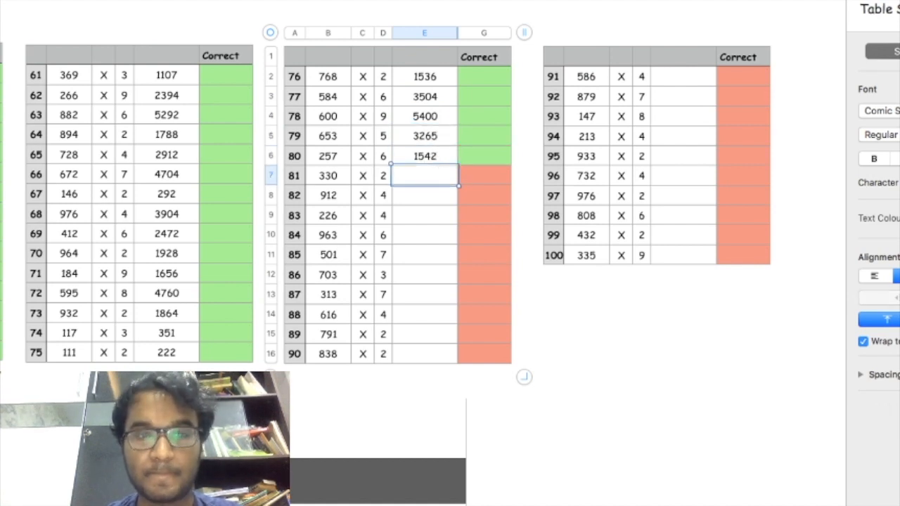
text(3648)
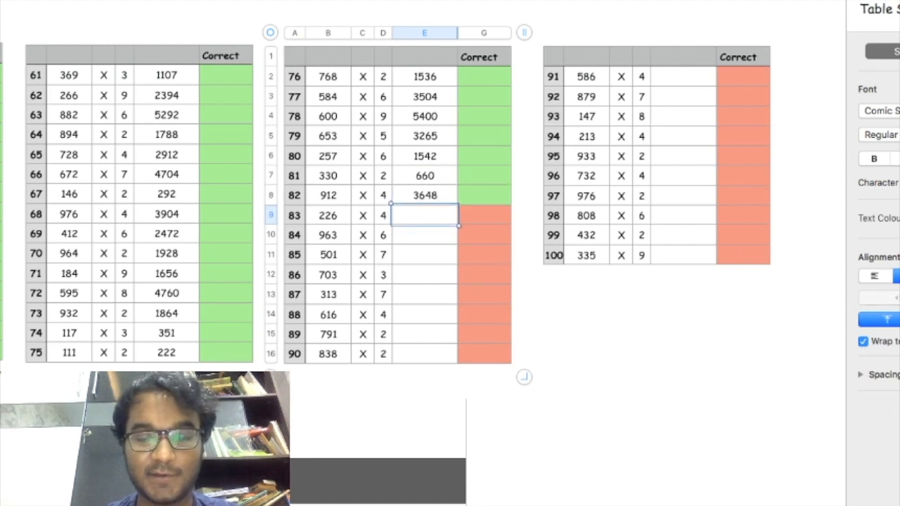
text(904)
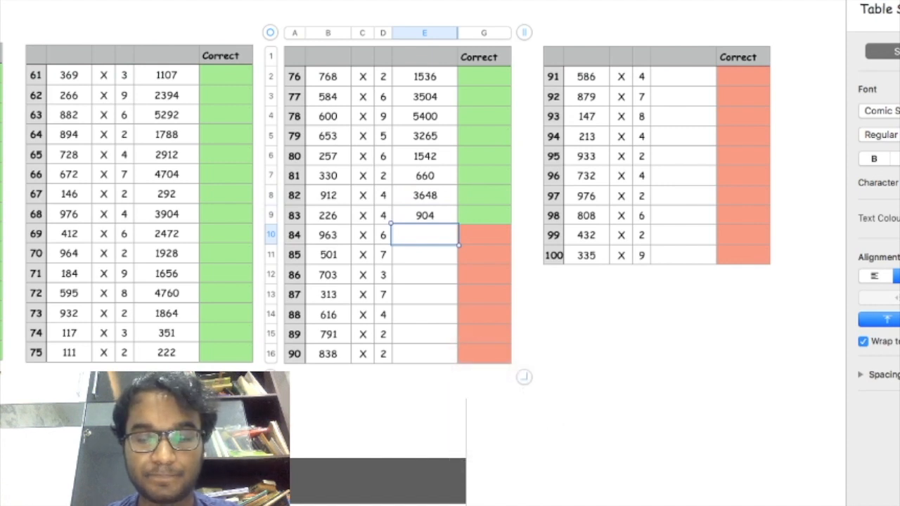
text(5788)
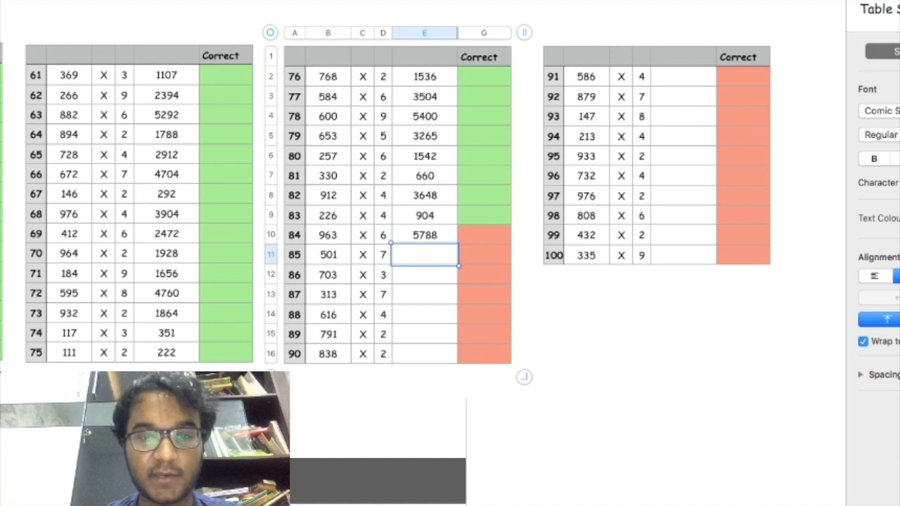
text(3507)
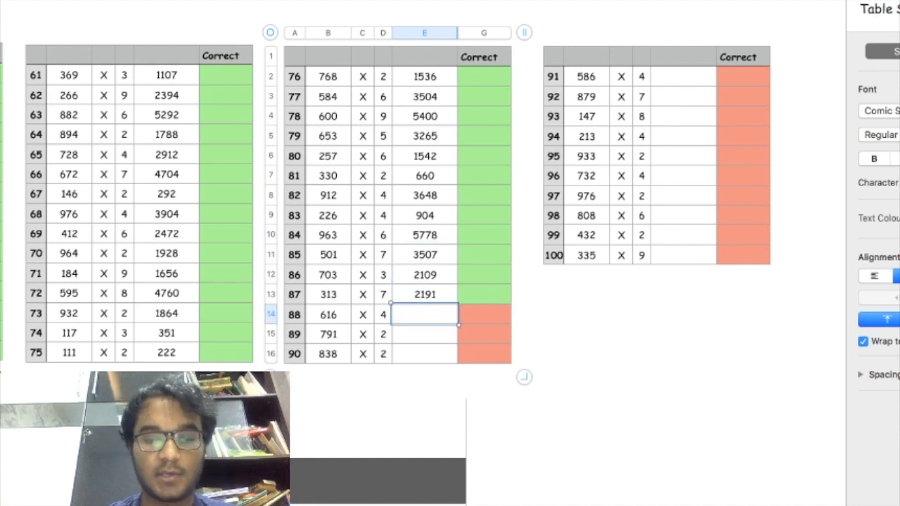
text(2464)
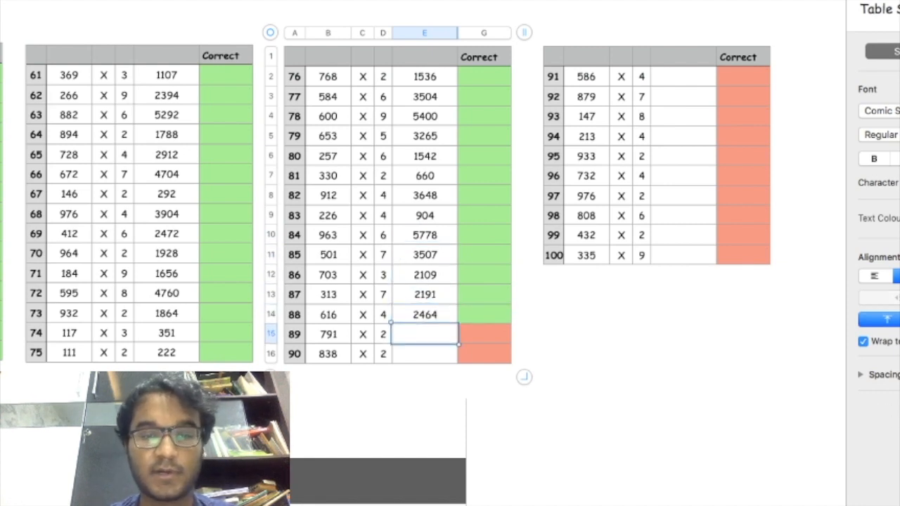
text(1582)
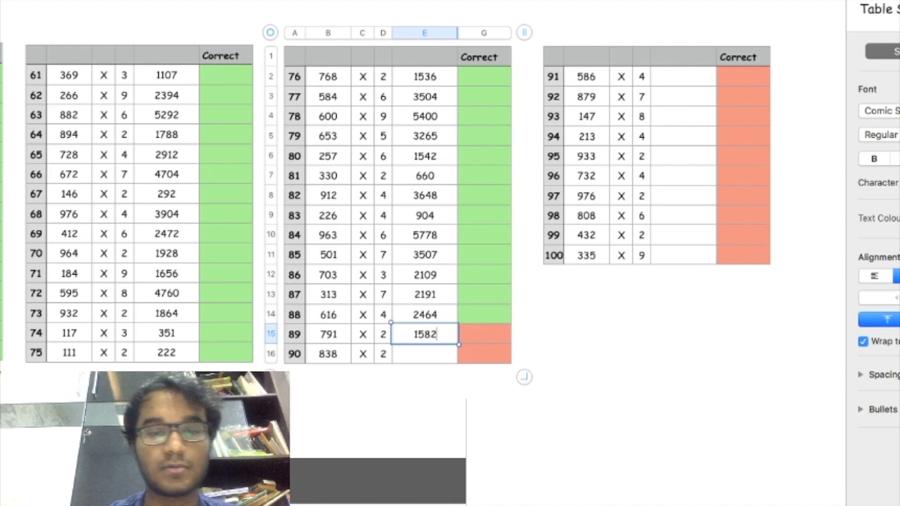
text(1675)
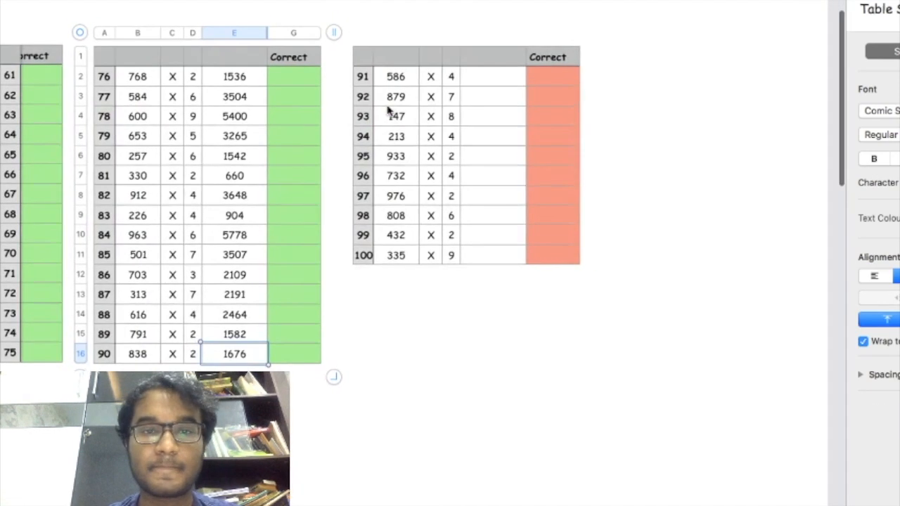
- Enter the products 232, 234, 615, 852, 2929, 1952, 48, 864 and 3015 to finish problem 100
text(232)
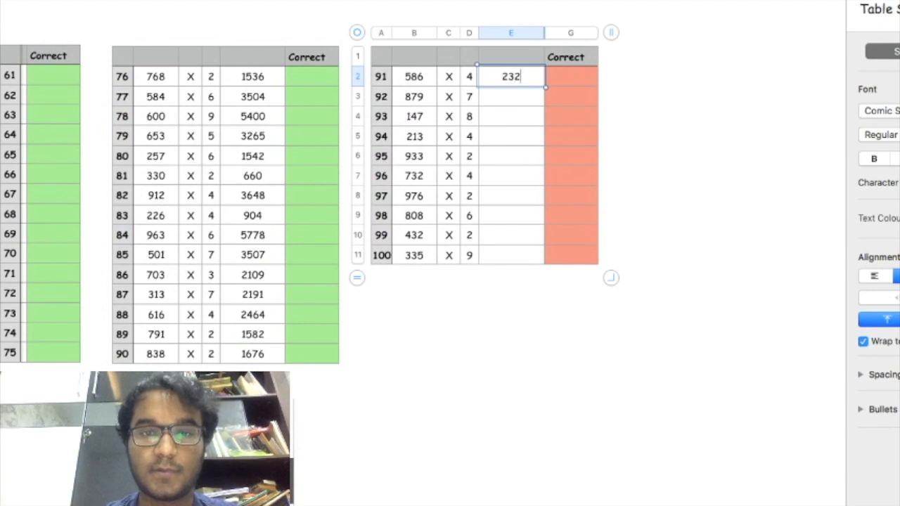
text(2344)
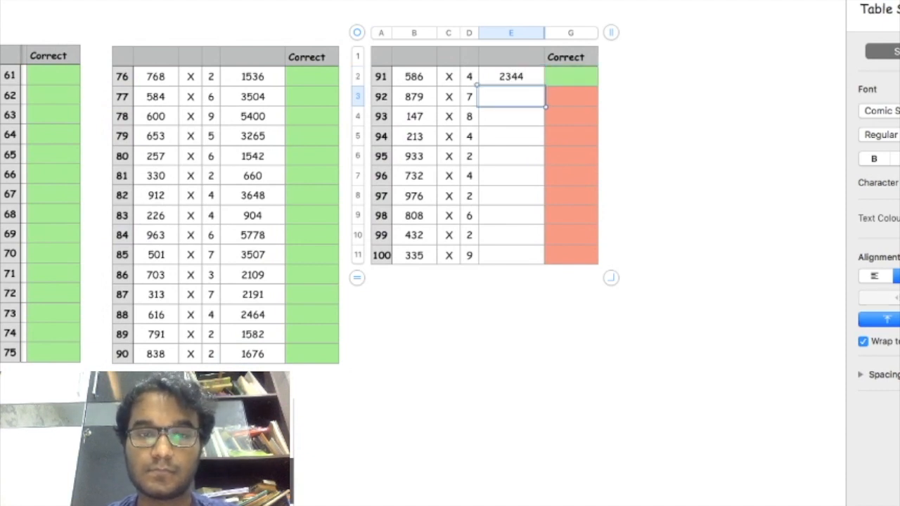
text(6153)
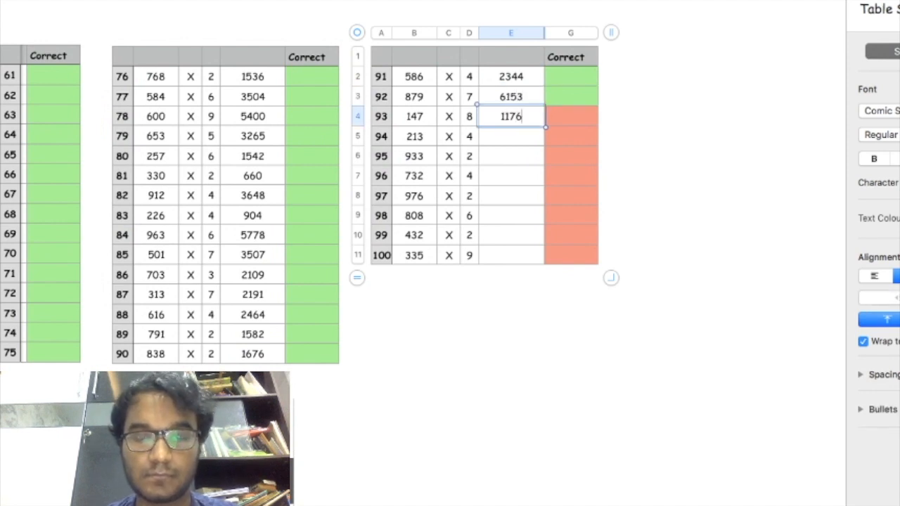
text(852)
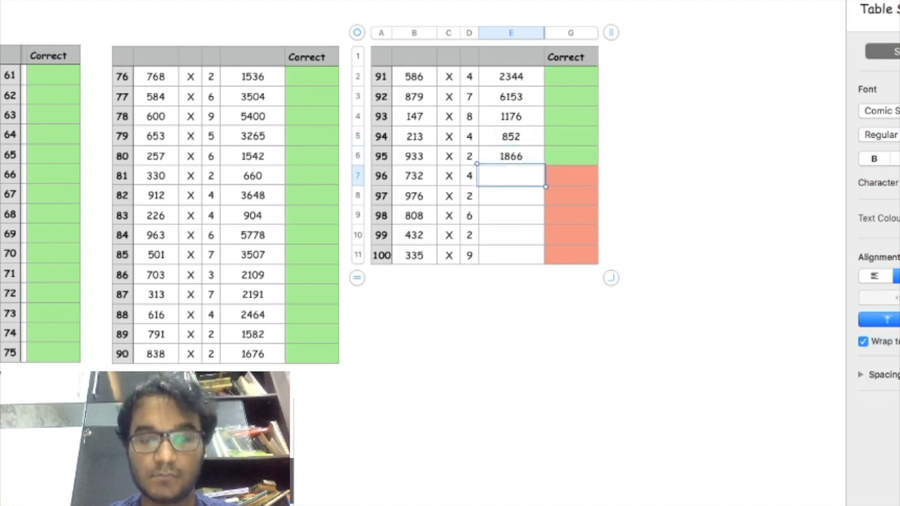
text(2929)
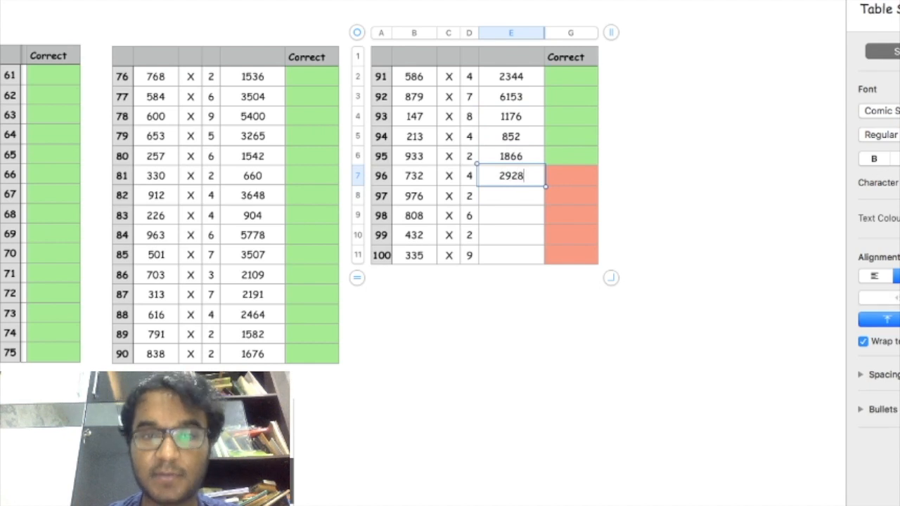
text(1952)
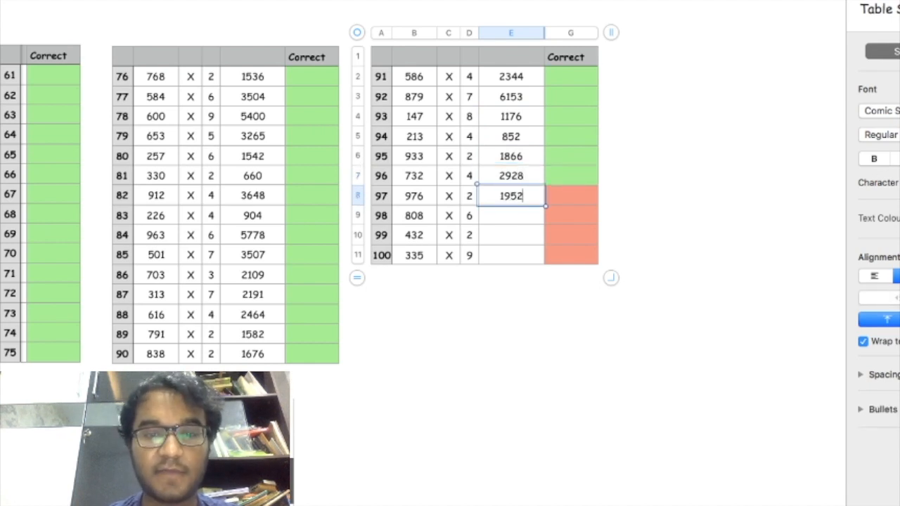
text(484)
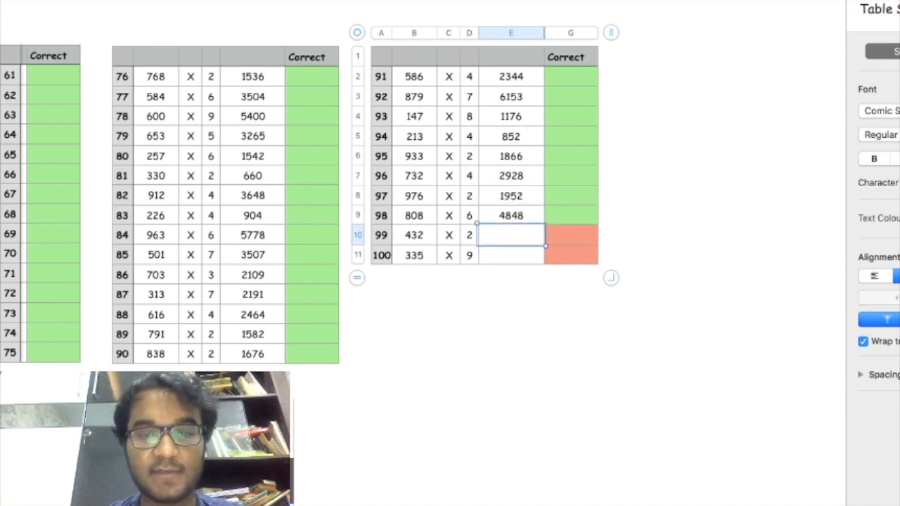
text(864)
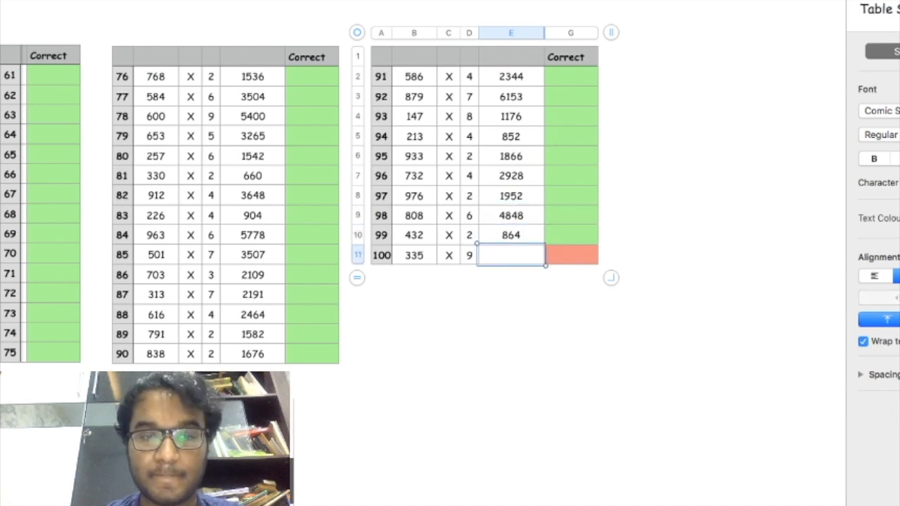
text(3015)
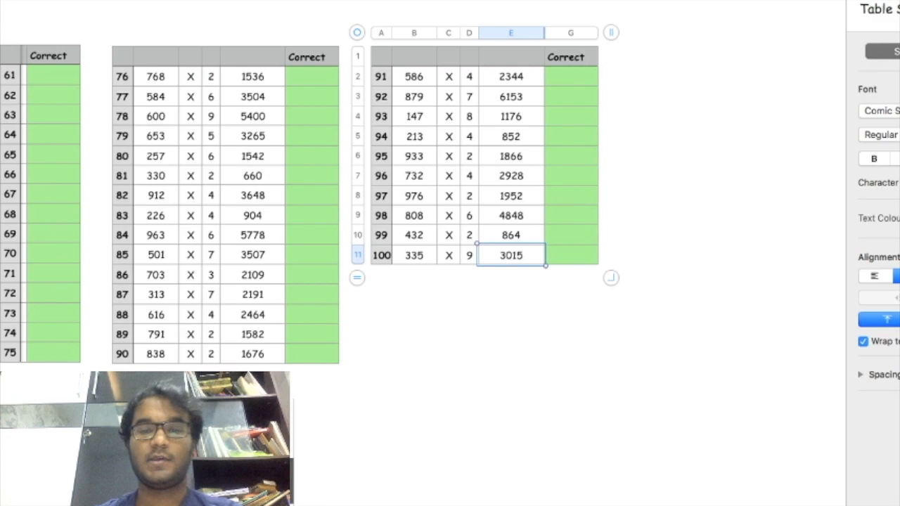